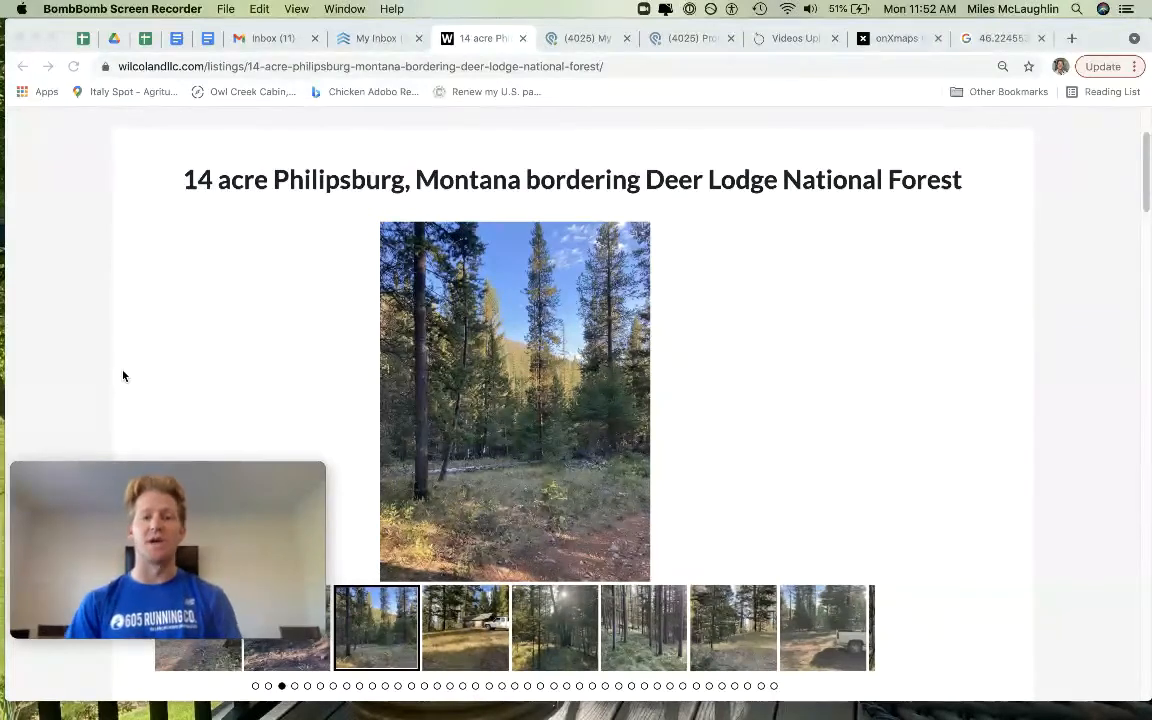
mouse_move(170, 323)
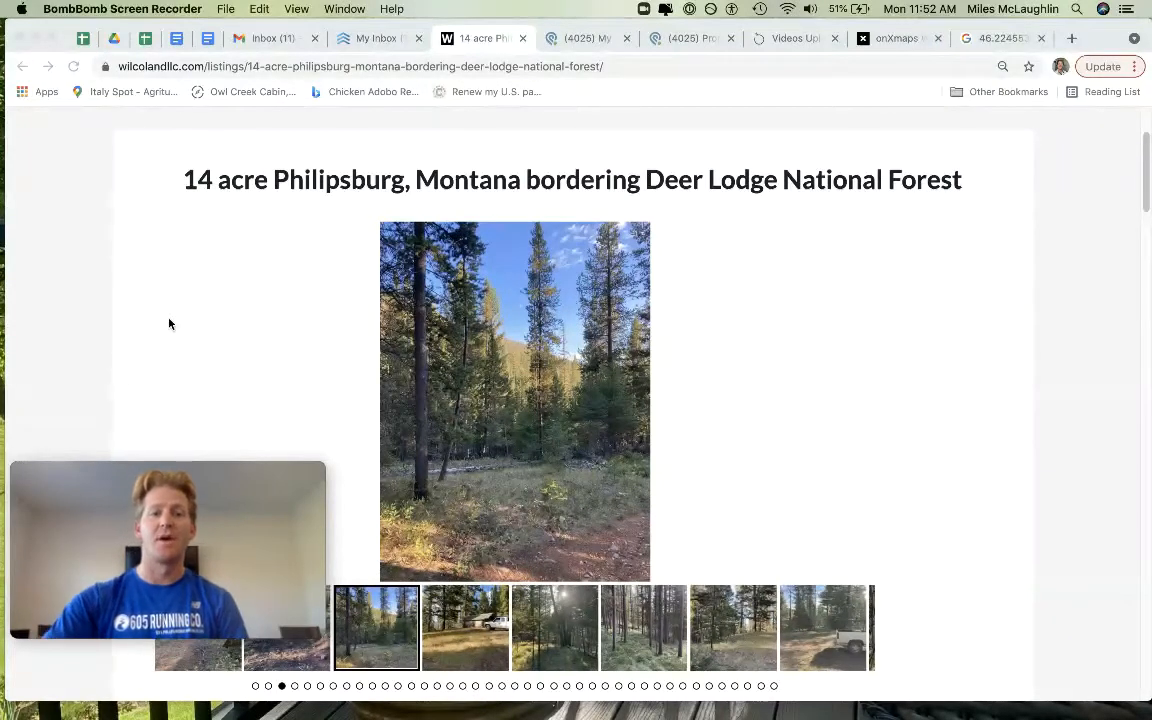
- Scroll the 14-acre Philipsburg listing down to the photo thumbnails and Description text
scroll("up", 3)
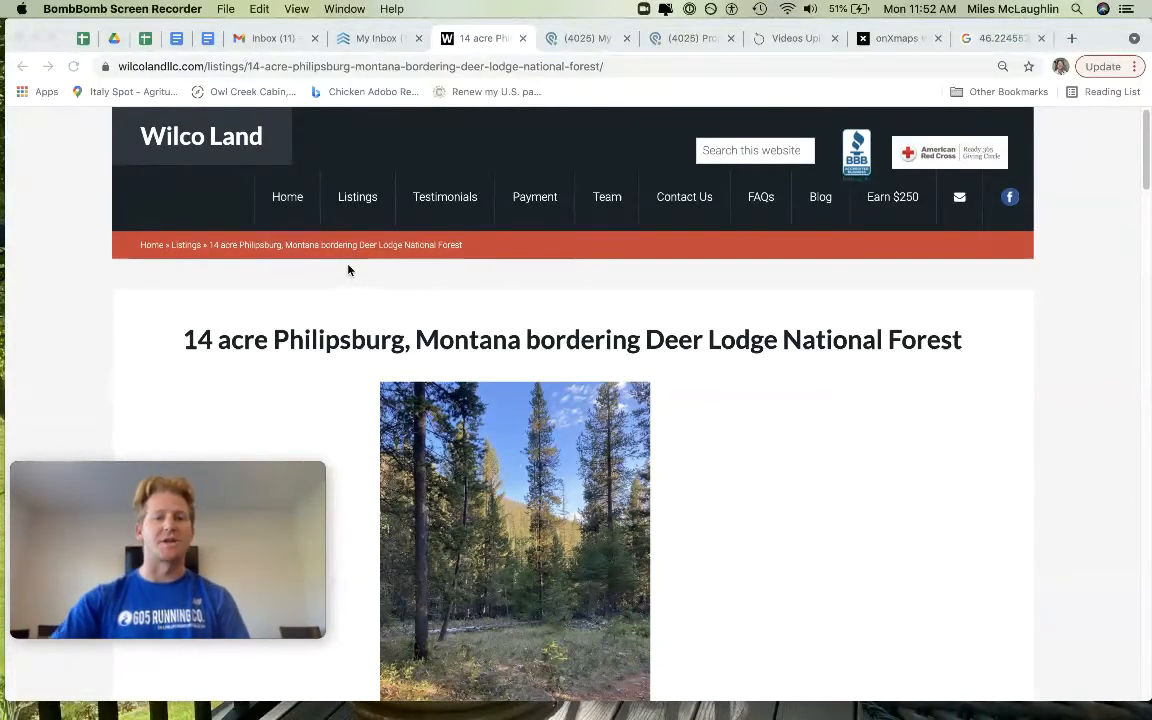
scroll("down", 3)
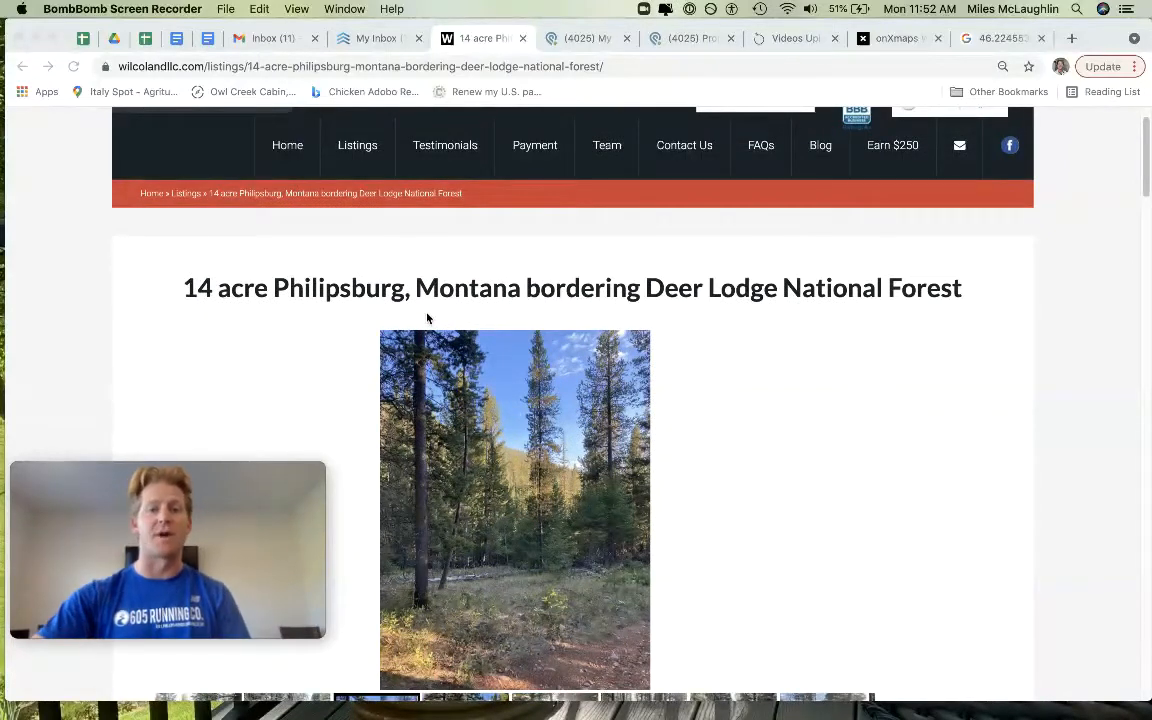
scroll("down", 3)
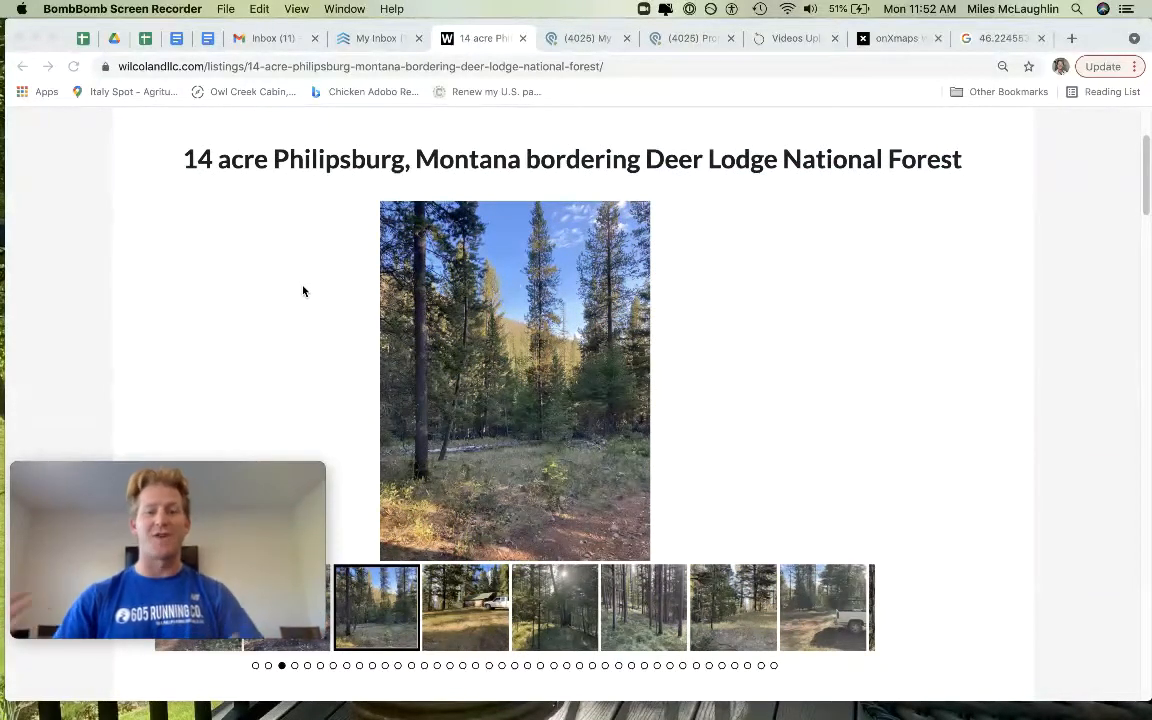
mouse_move(179, 206)
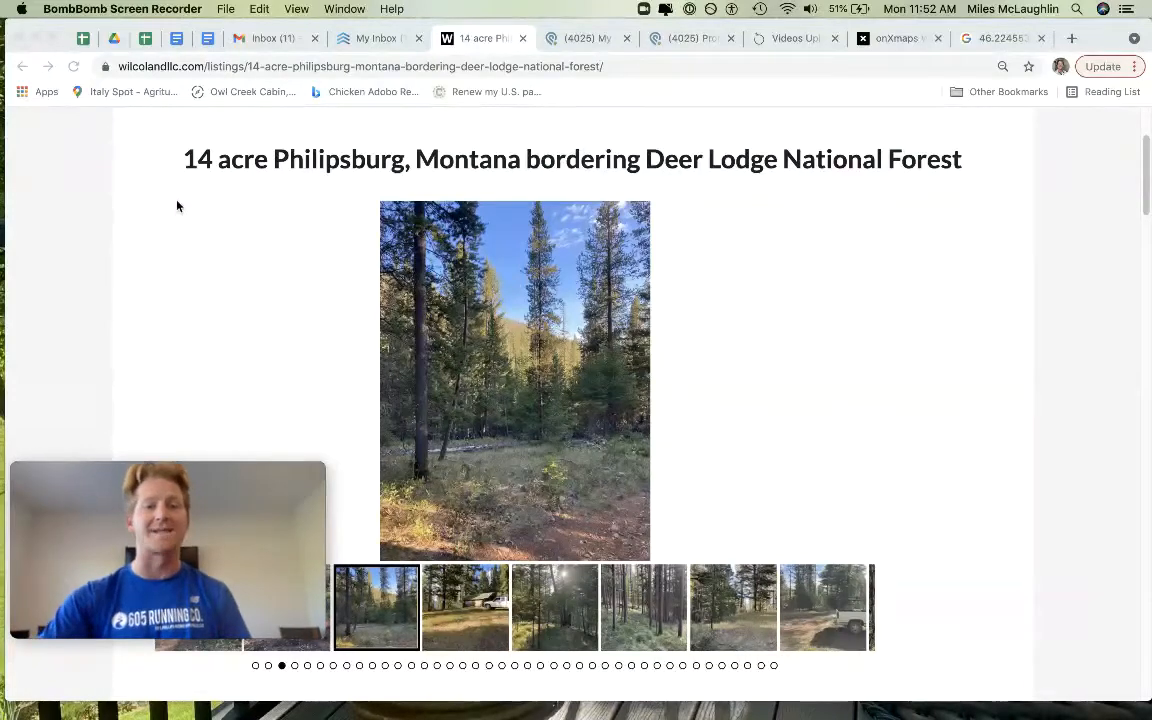
scroll("down", 3)
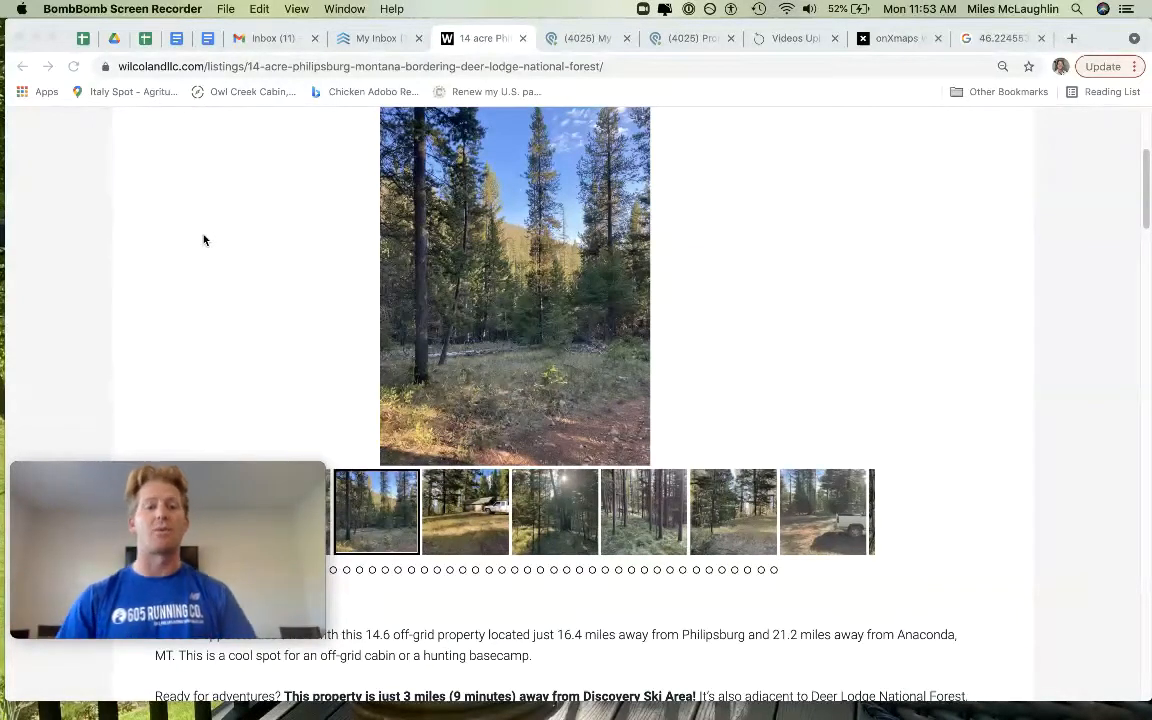
scroll("down", 3)
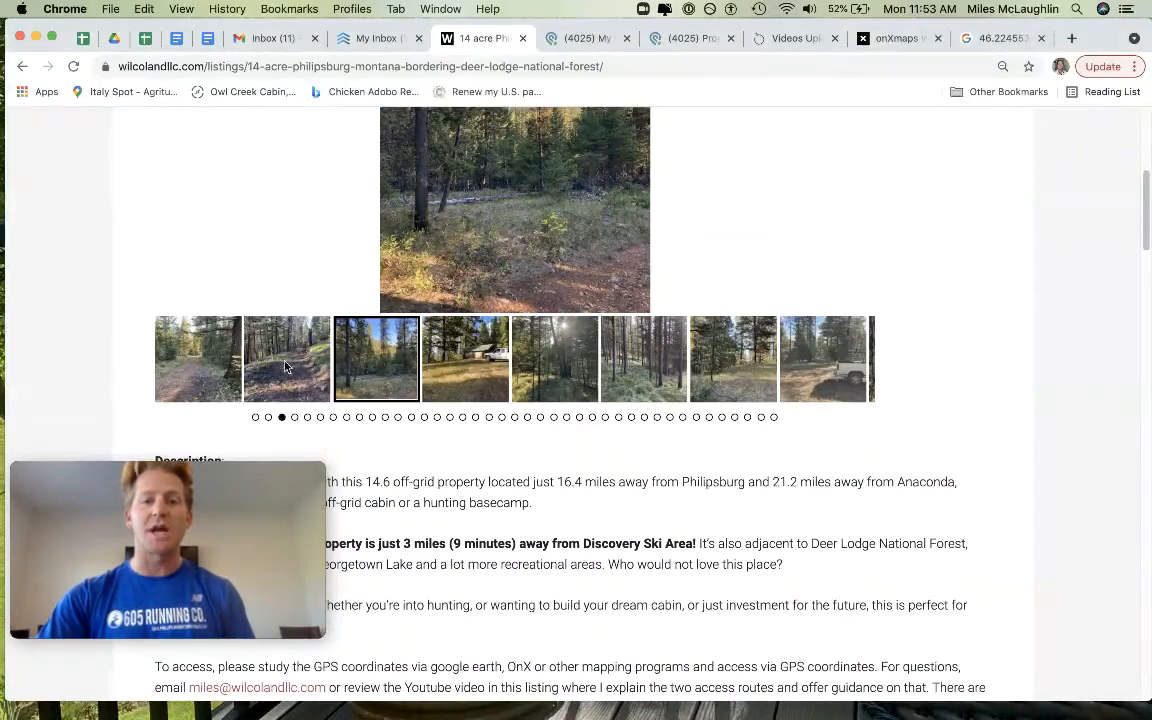
- View the cabin-and-truck photo and the next image, then switch to the onX parcel map
left_click(464, 359)
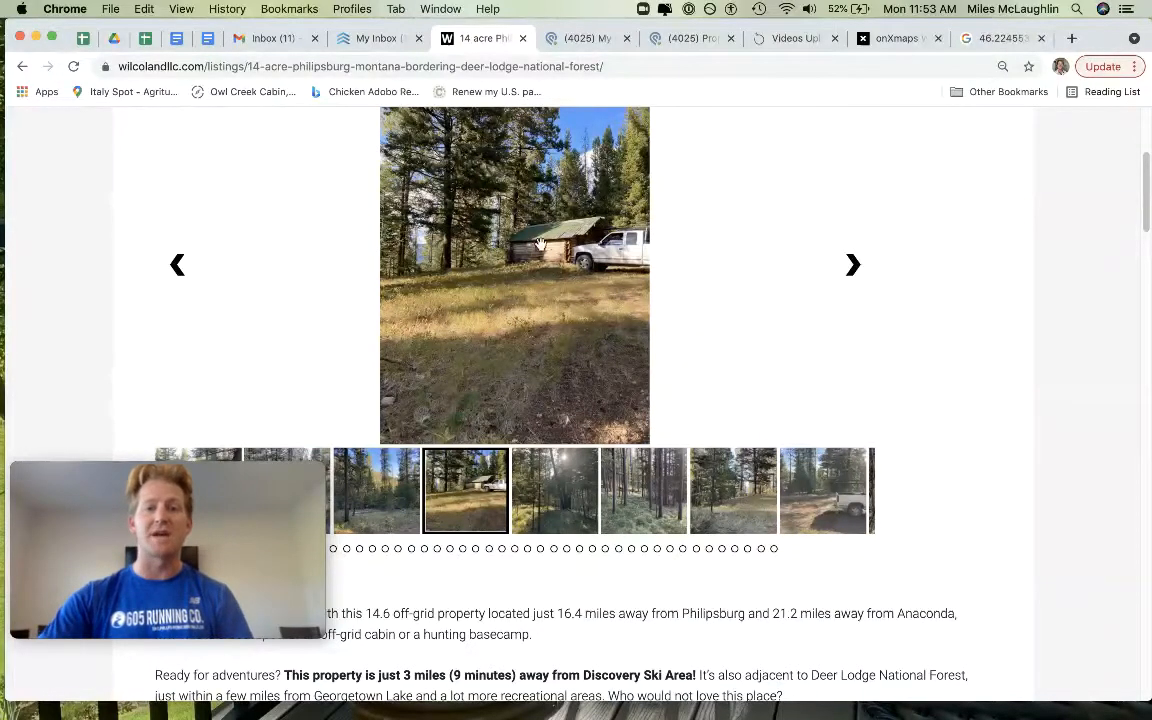
left_click(852, 264)
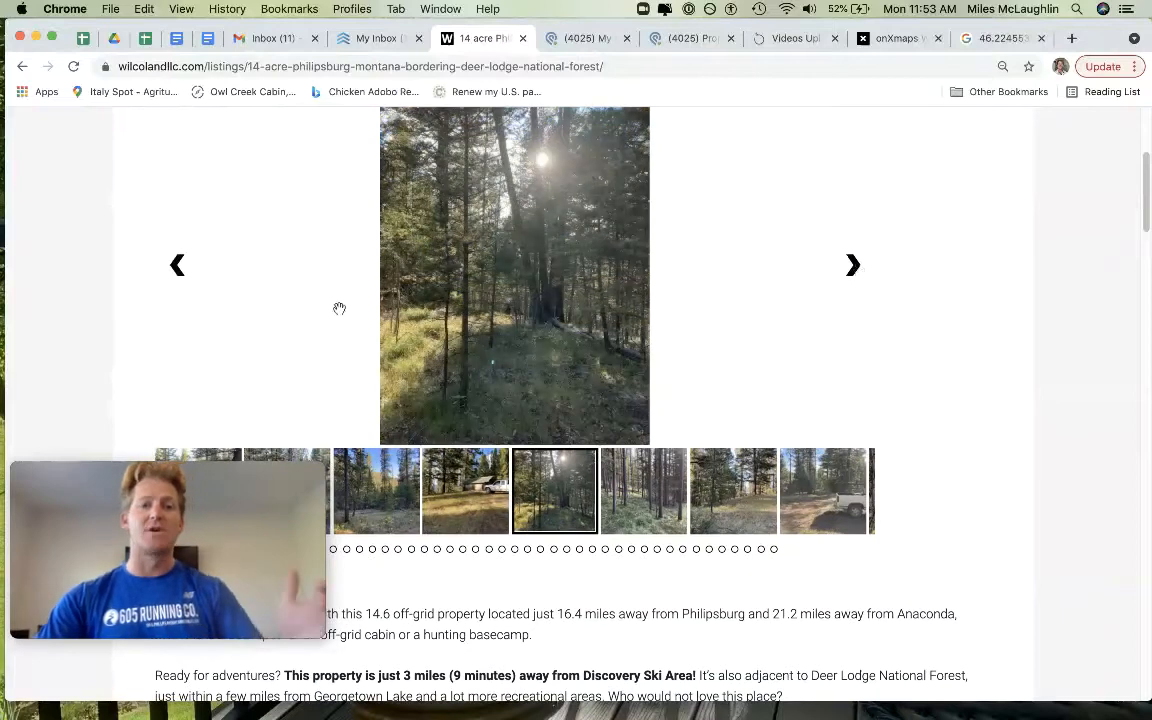
left_click(177, 264)
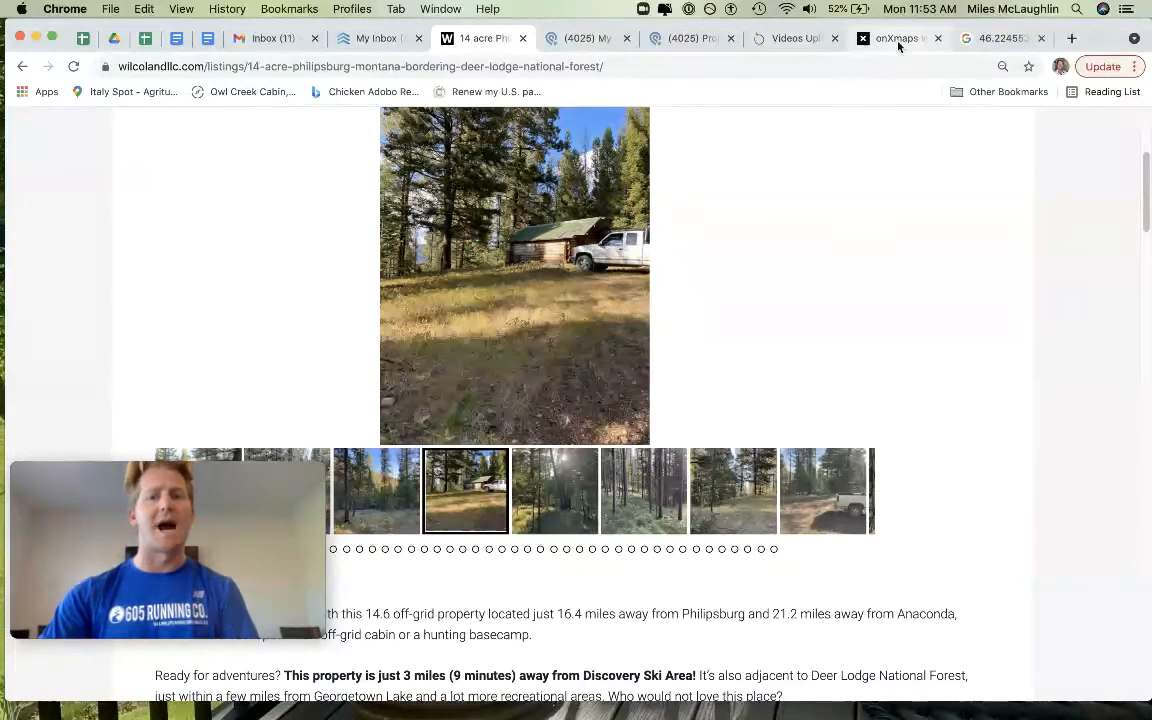
left_click(897, 38)
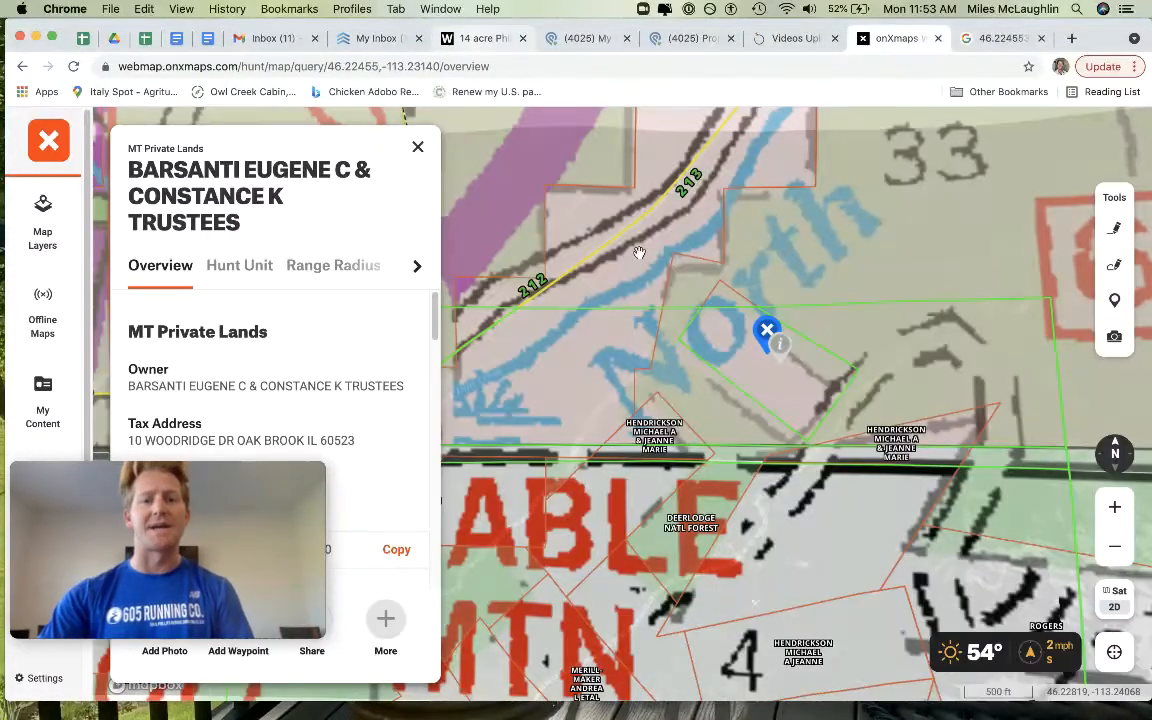
- Return to the listing and page through the property photos past the blue-roofed shed
left_click(483, 38)
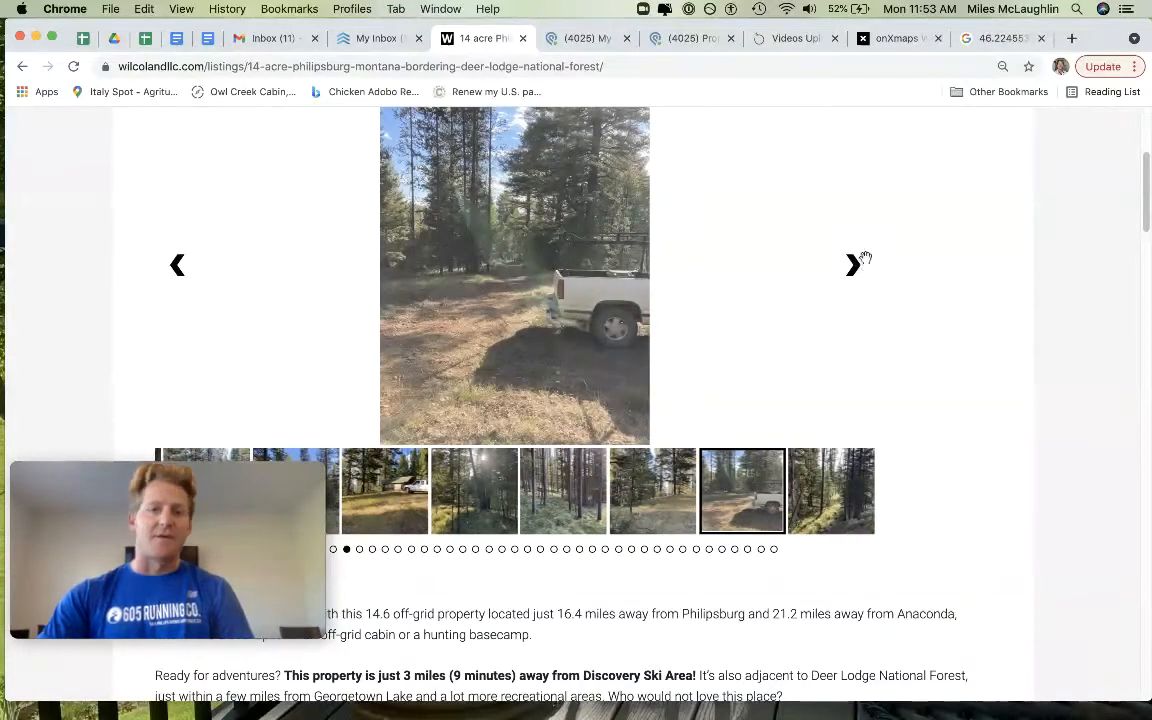
left_click(853, 264)
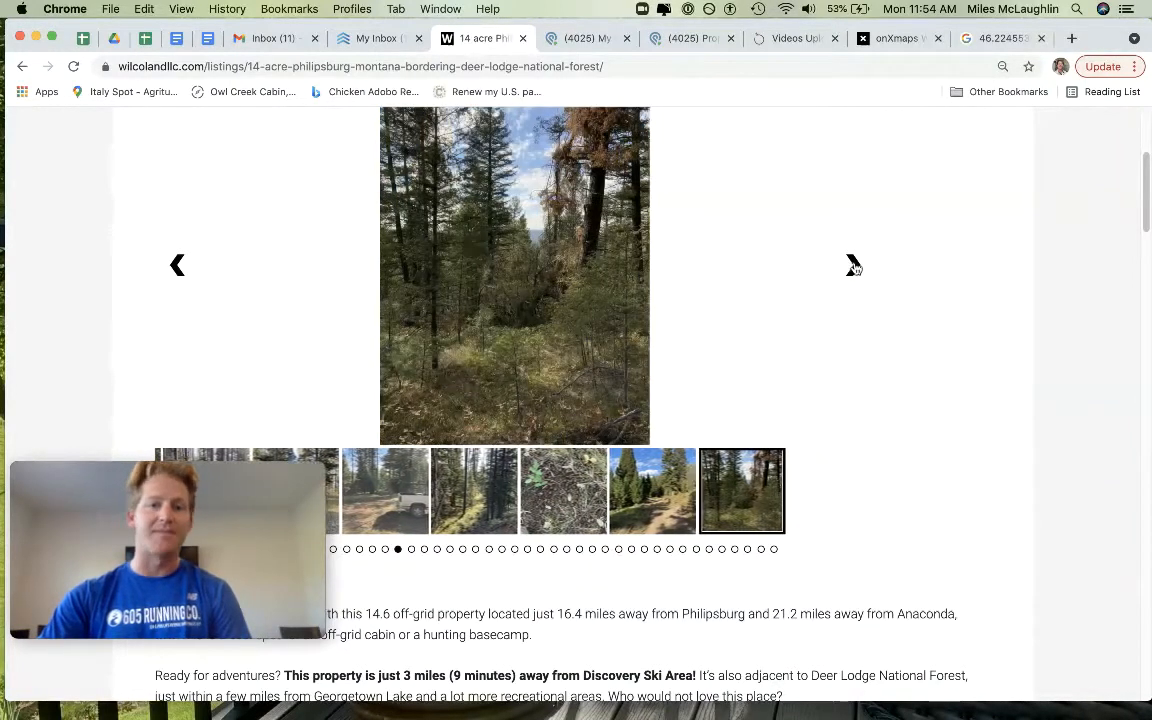
left_click(852, 264)
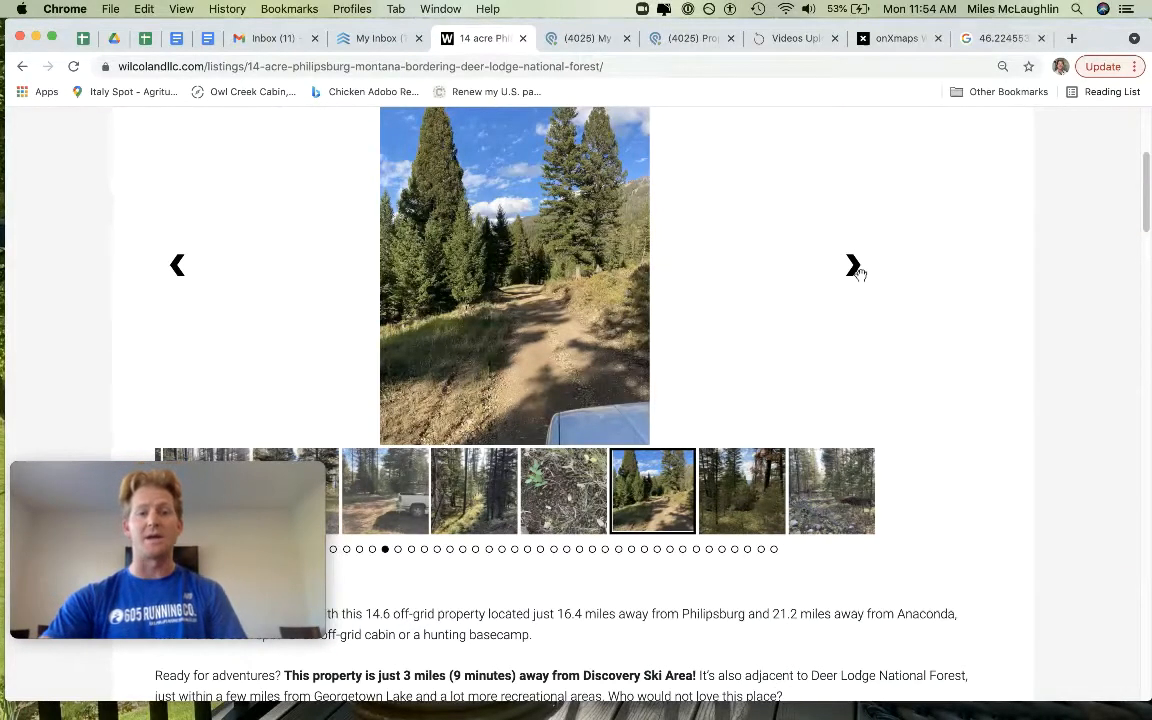
left_click(851, 264)
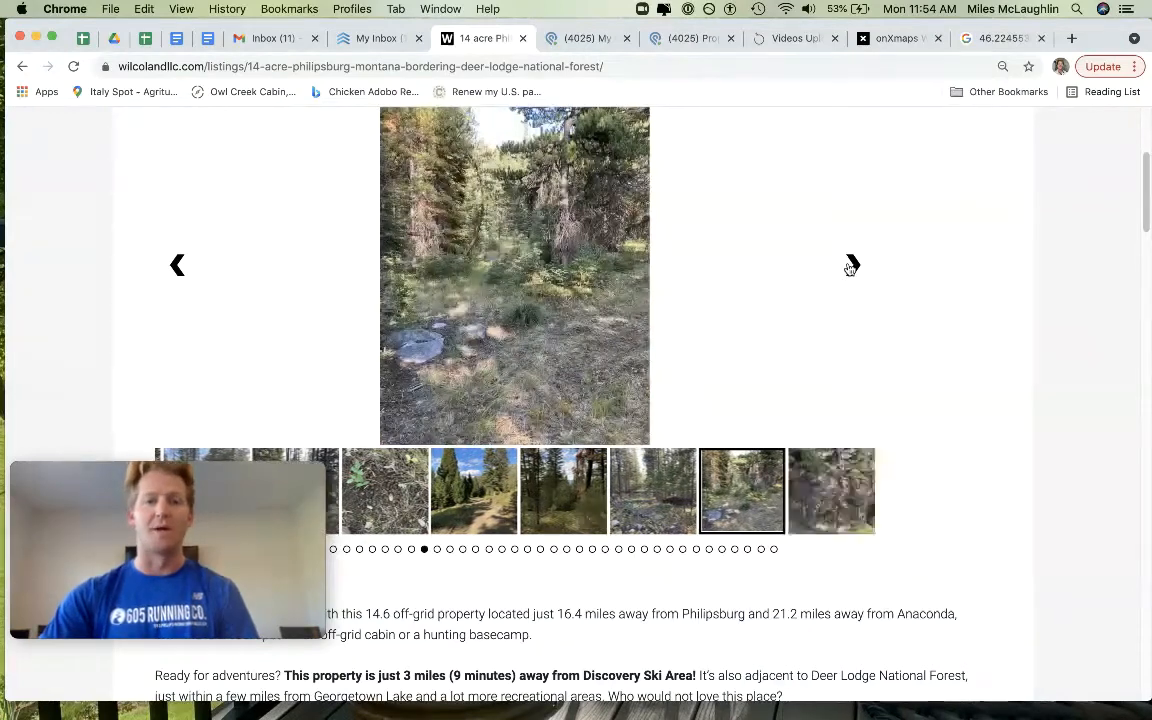
left_click(850, 264)
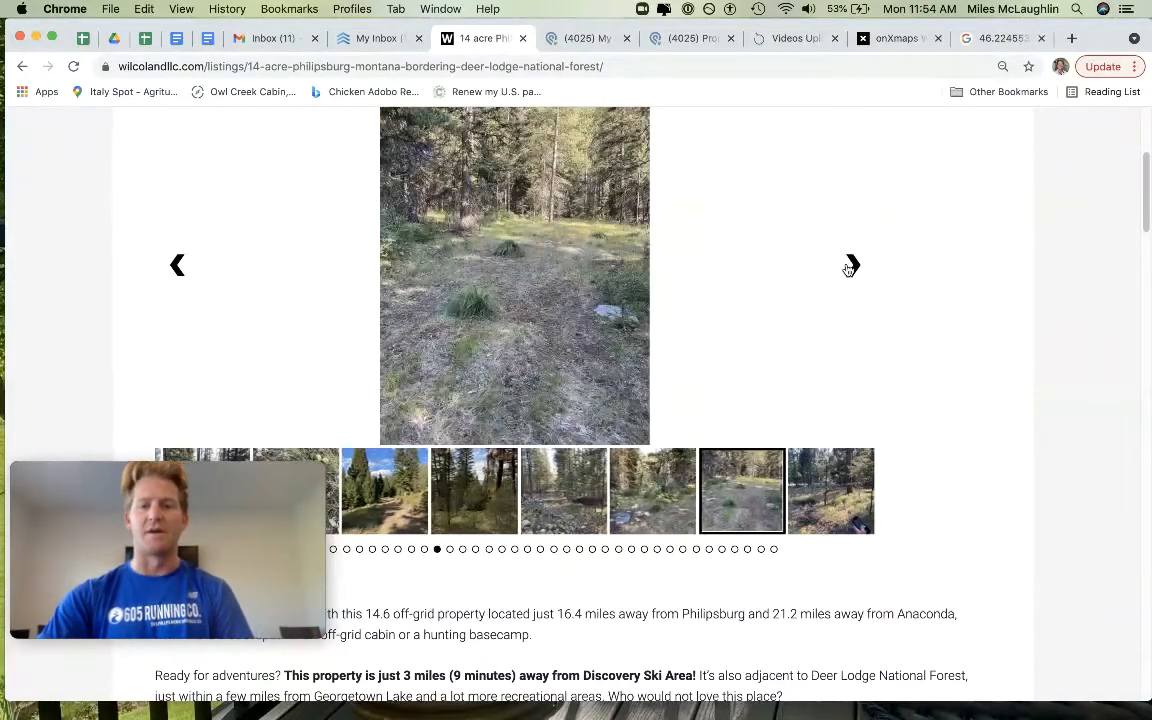
left_click(851, 265)
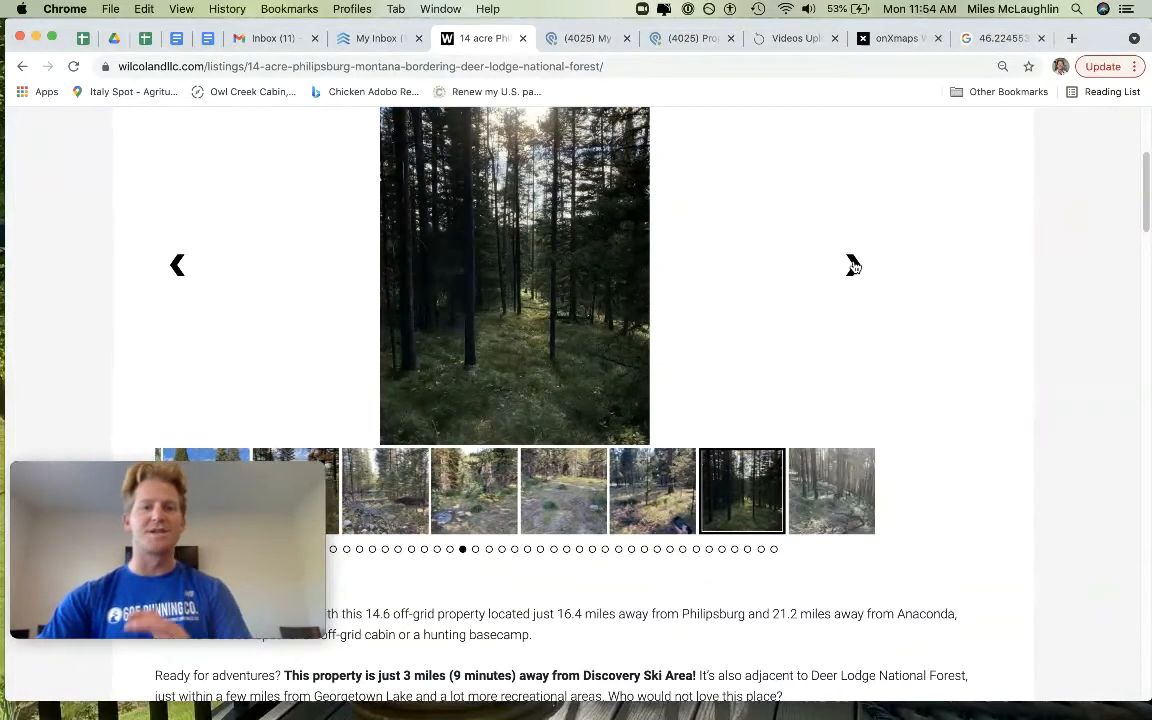
left_click(852, 264)
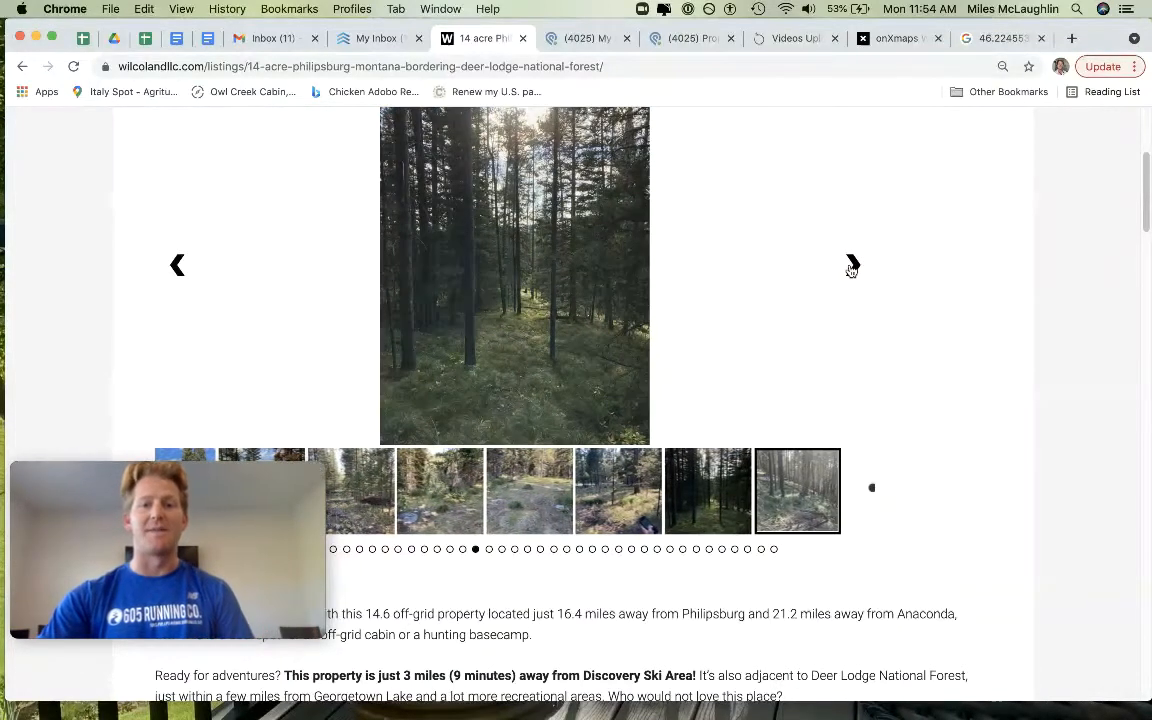
left_click(852, 265)
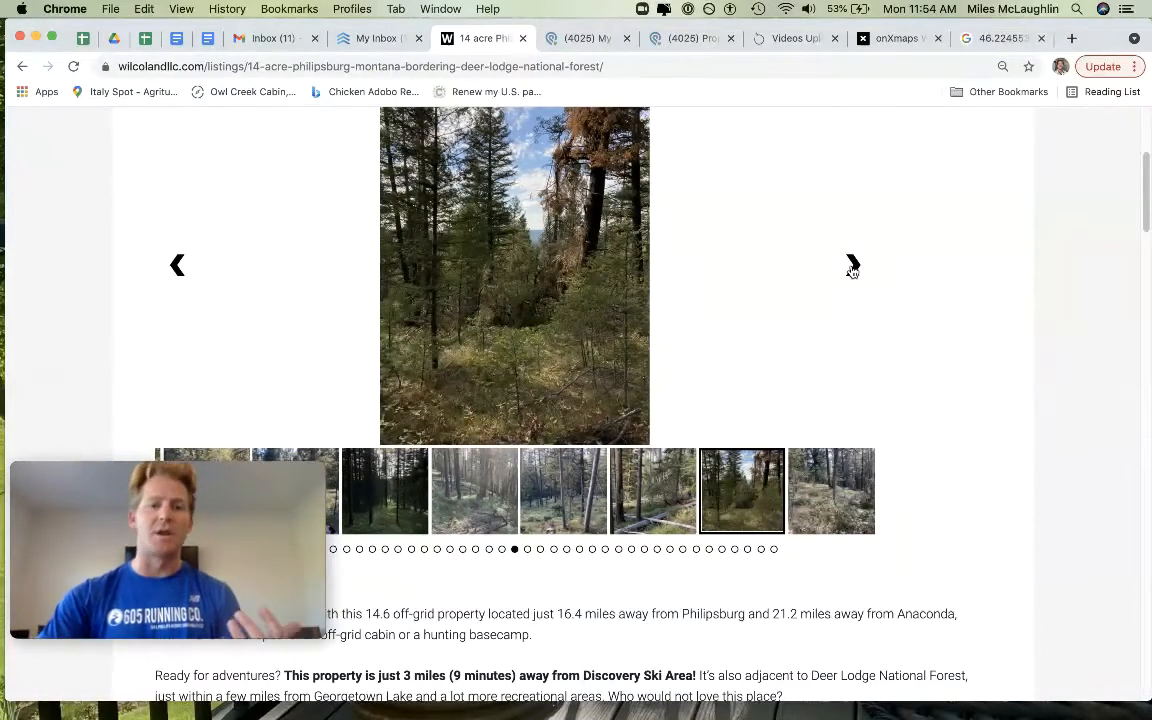
left_click(852, 265)
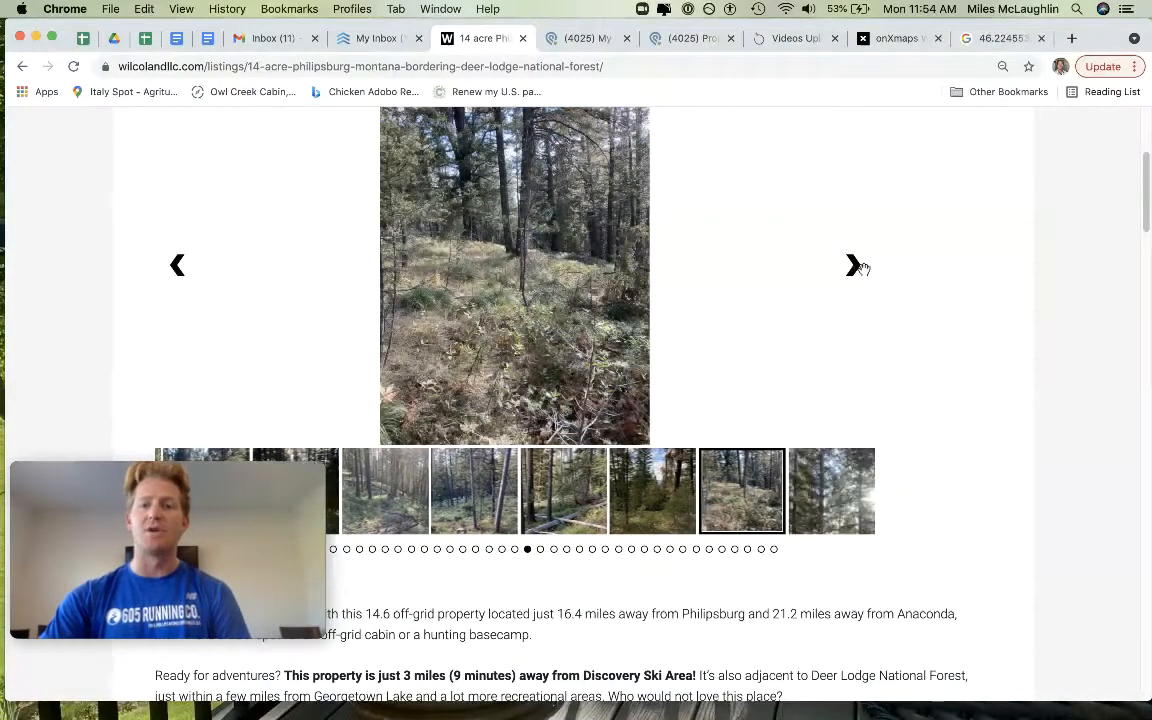
left_click(855, 265)
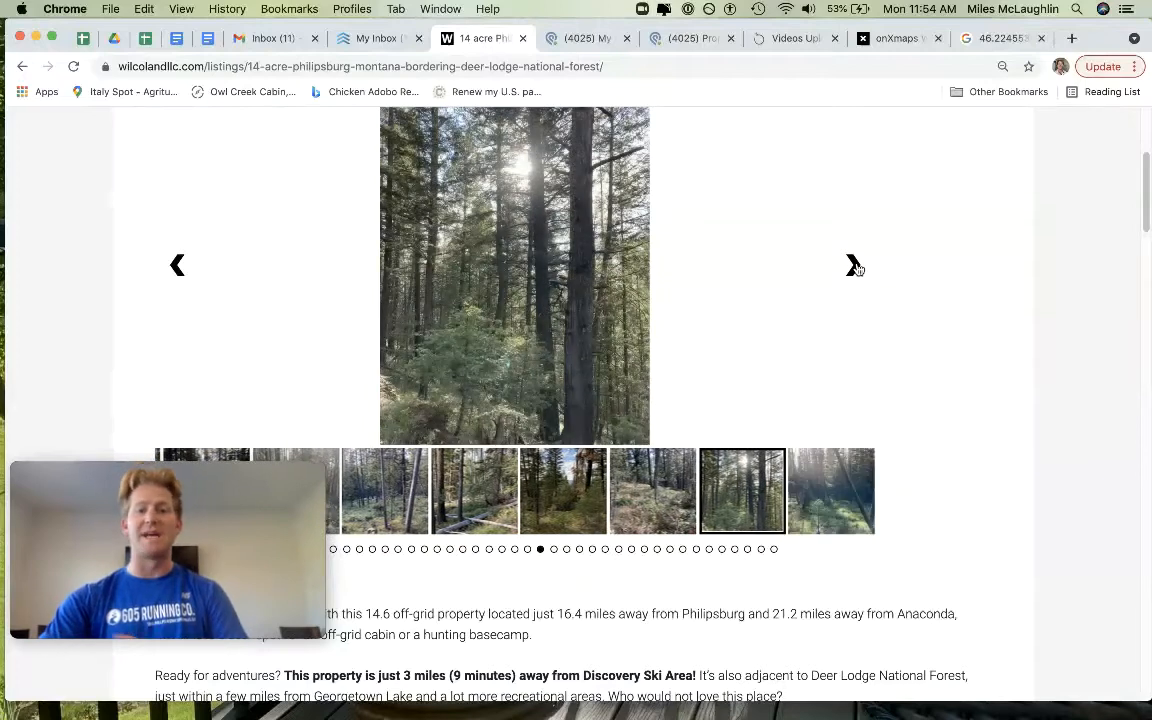
left_click(855, 264)
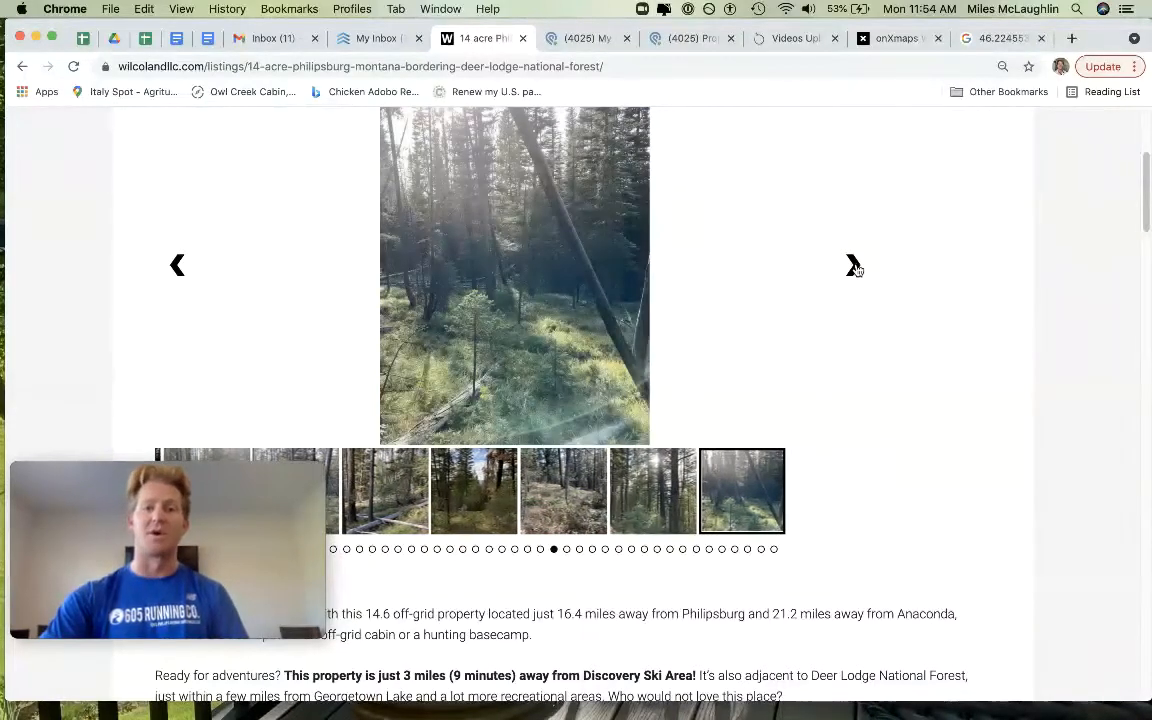
left_click(852, 265)
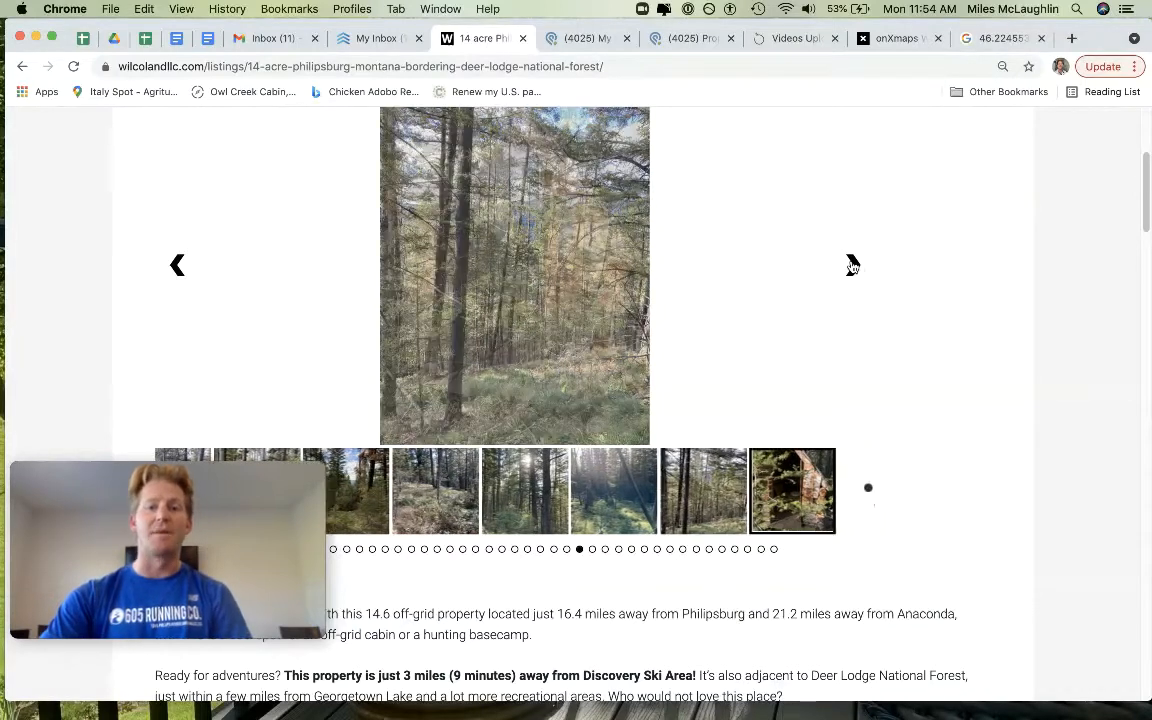
left_click(852, 264)
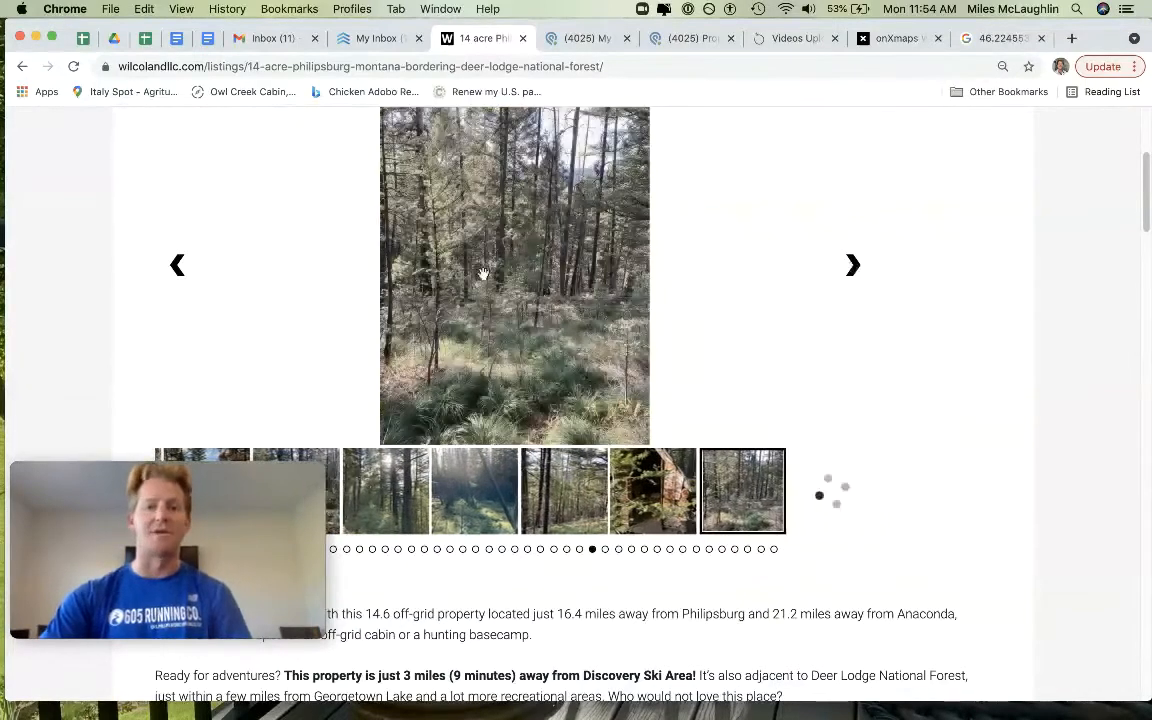
left_click(852, 265)
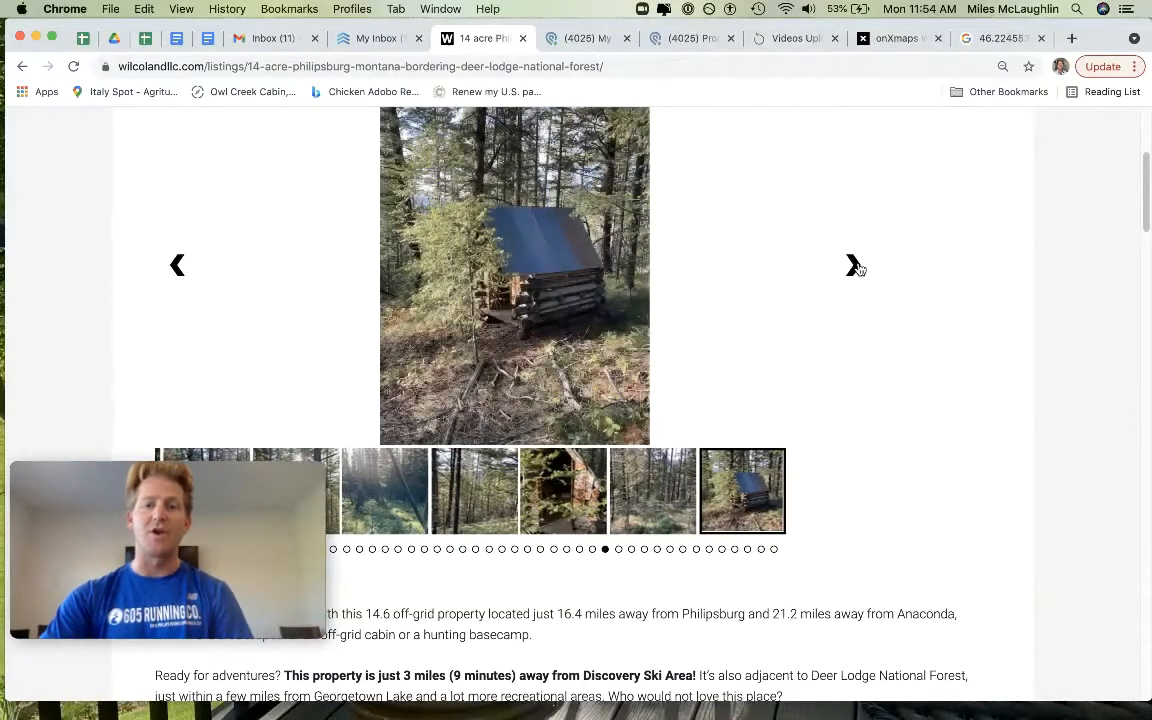
left_click(855, 264)
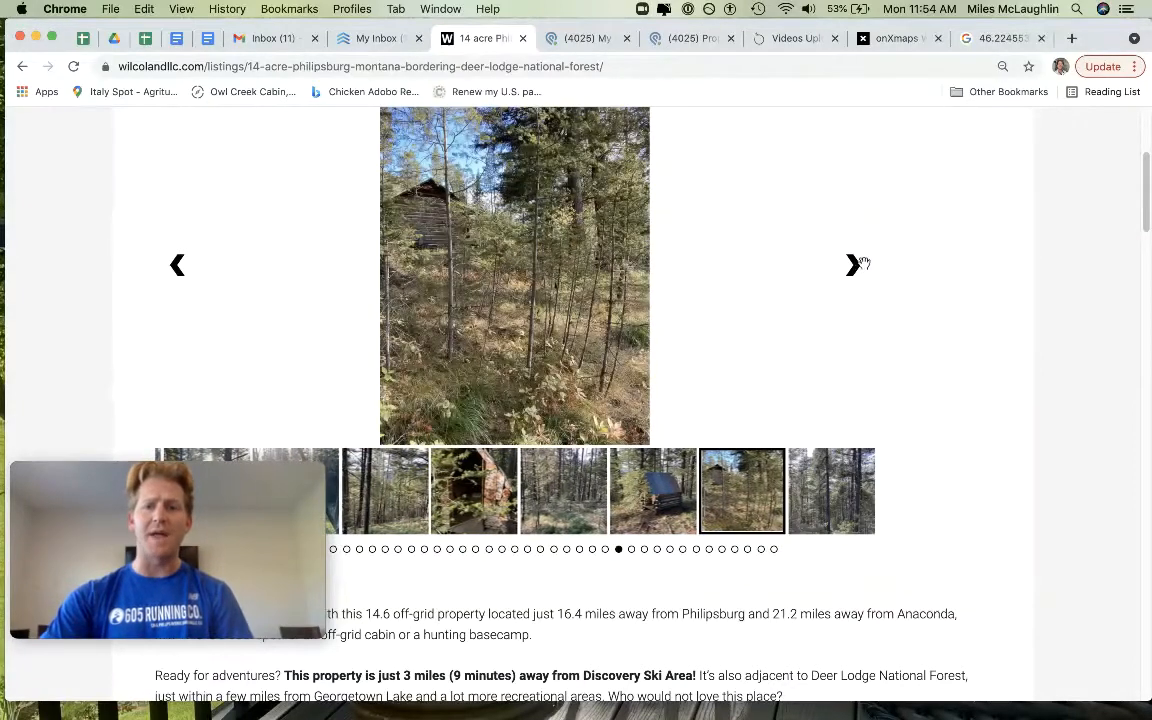
left_click(857, 264)
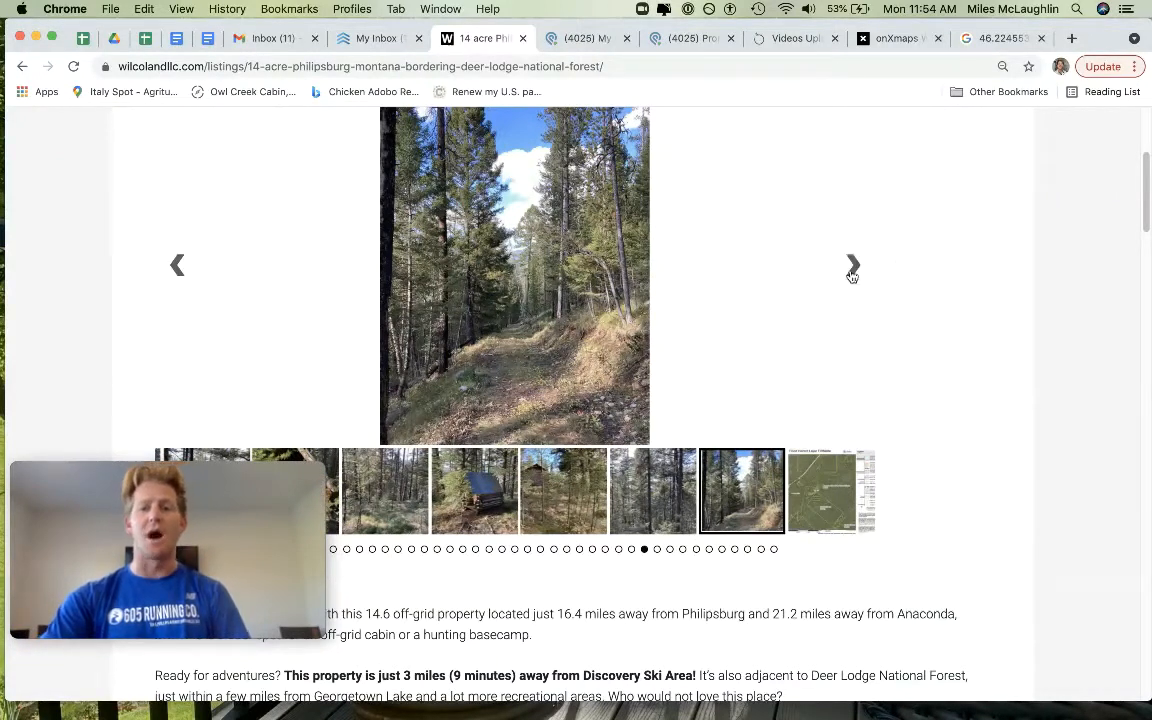
left_click(852, 265)
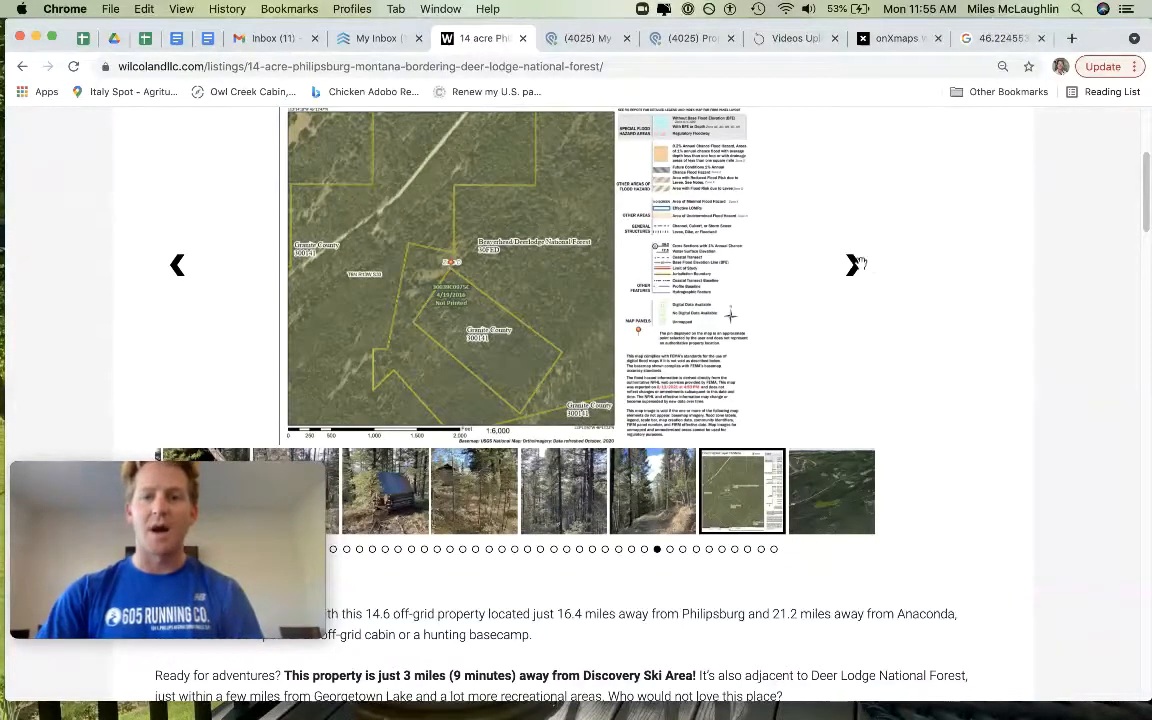
- Advance through the parcel maps and aerial views to the elevation profile chart
left_click(855, 264)
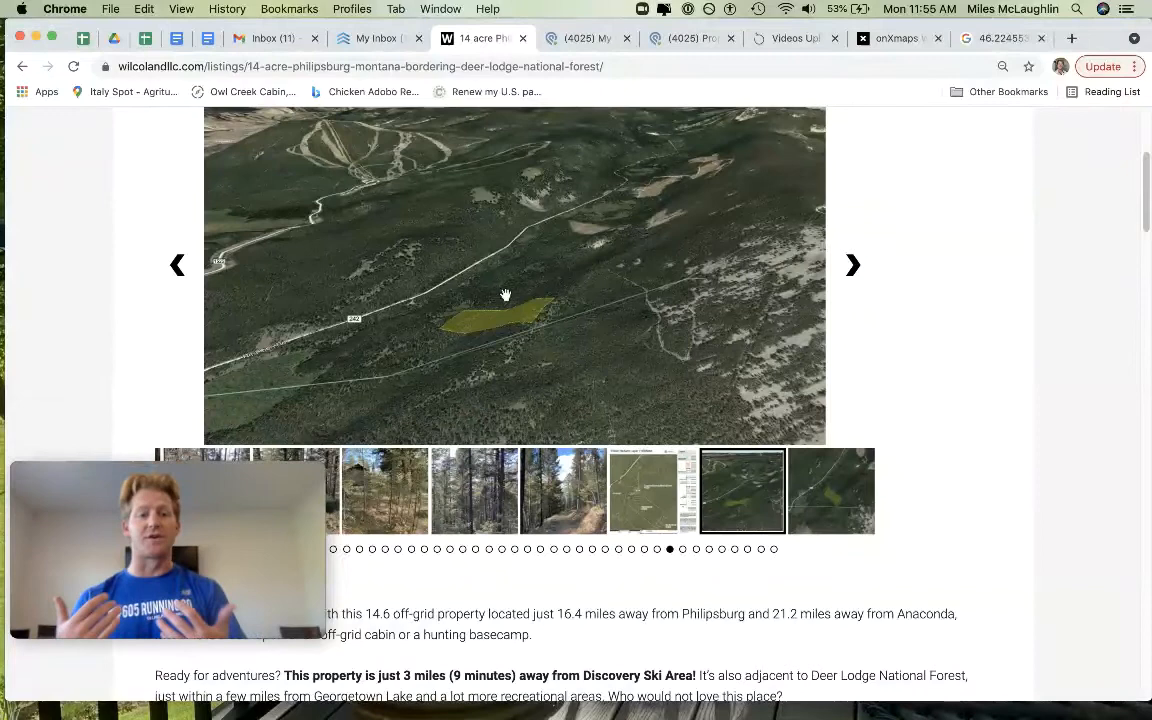
mouse_move(459, 315)
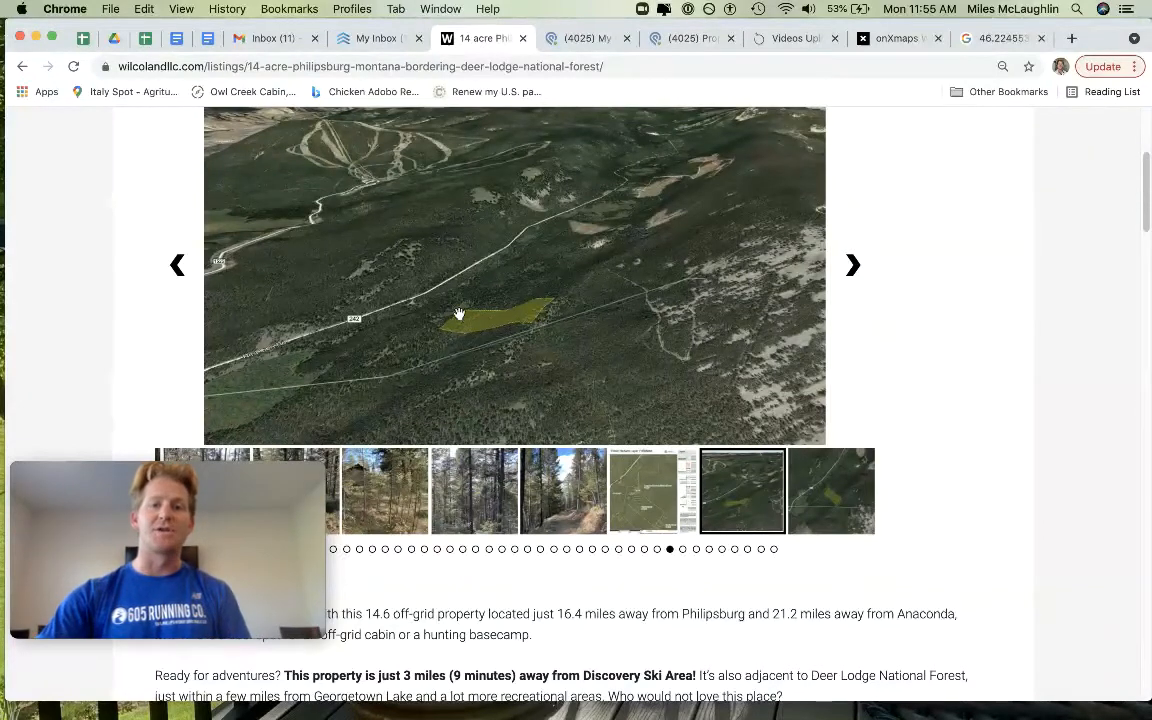
mouse_move(495, 322)
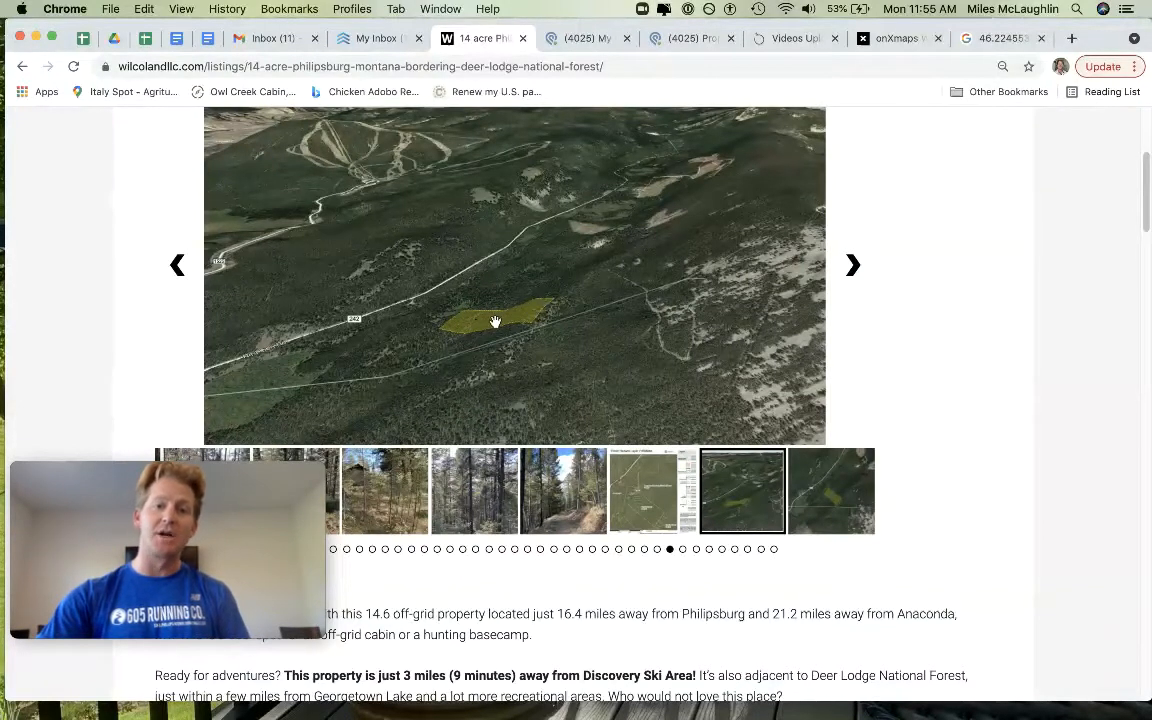
mouse_move(515, 307)
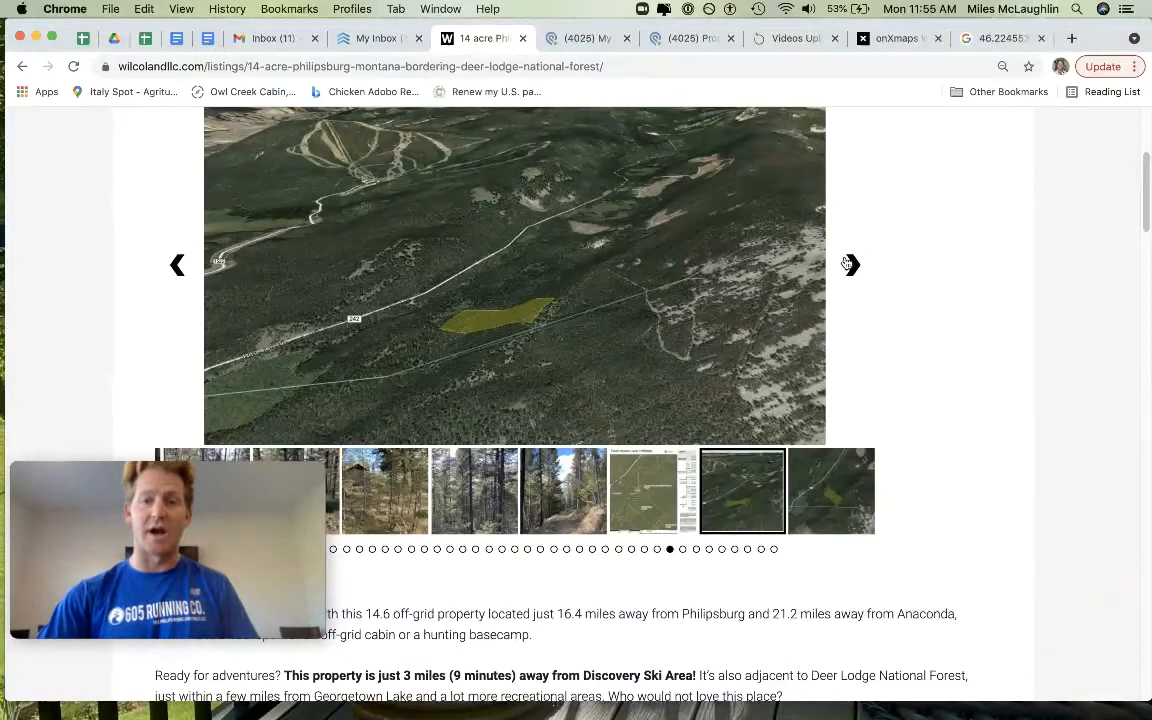
left_click(850, 264)
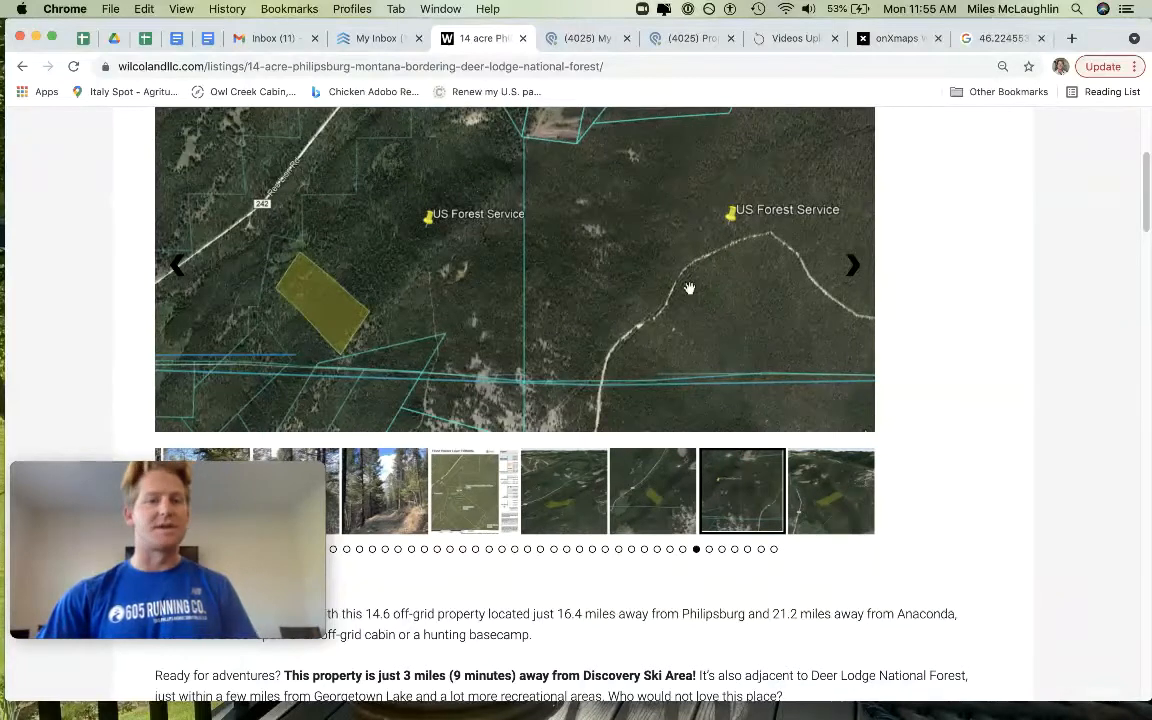
mouse_move(670, 273)
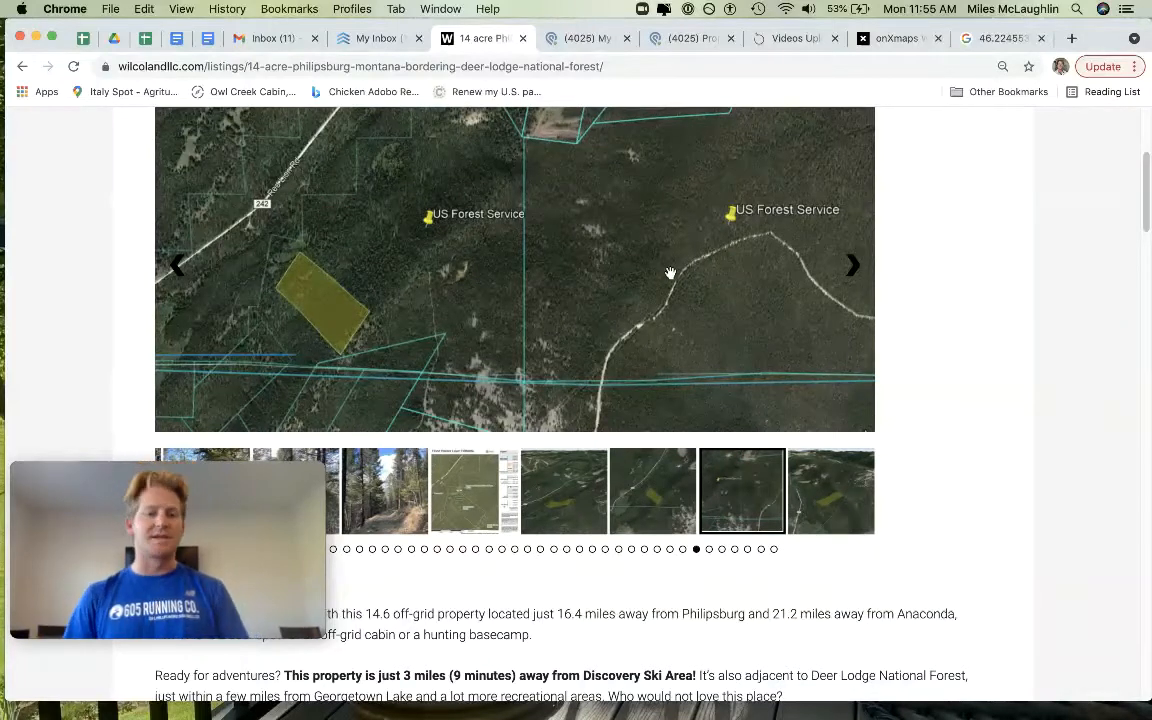
mouse_move(856, 264)
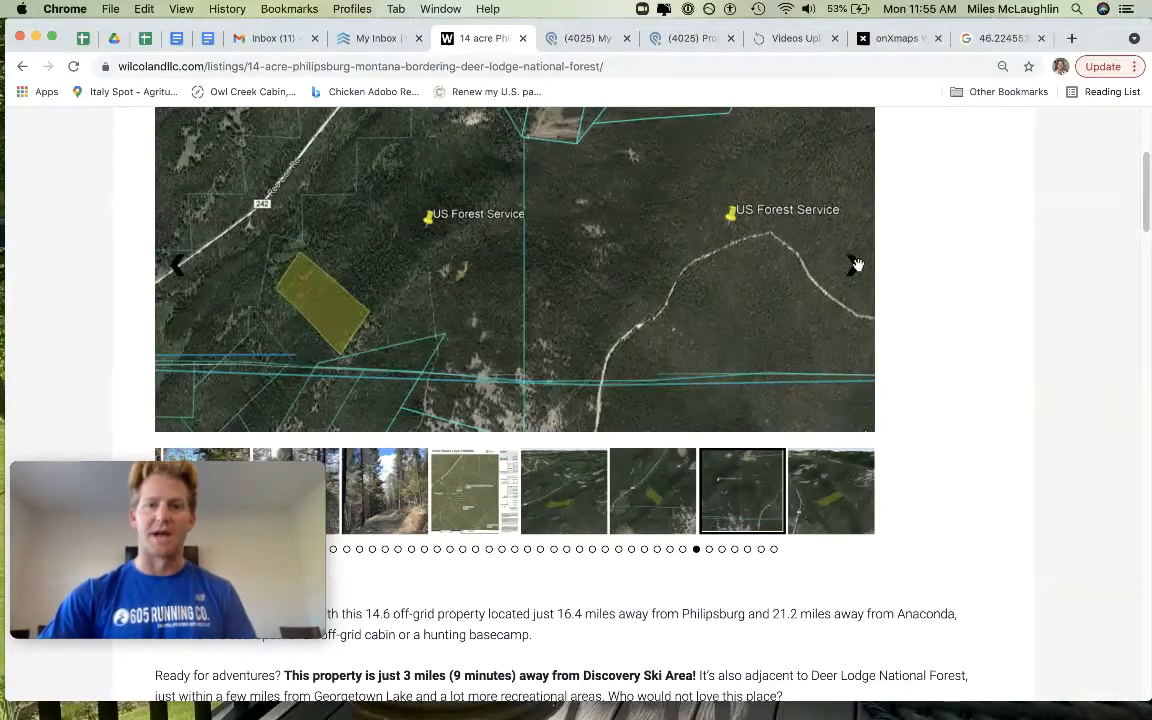
left_click(853, 264)
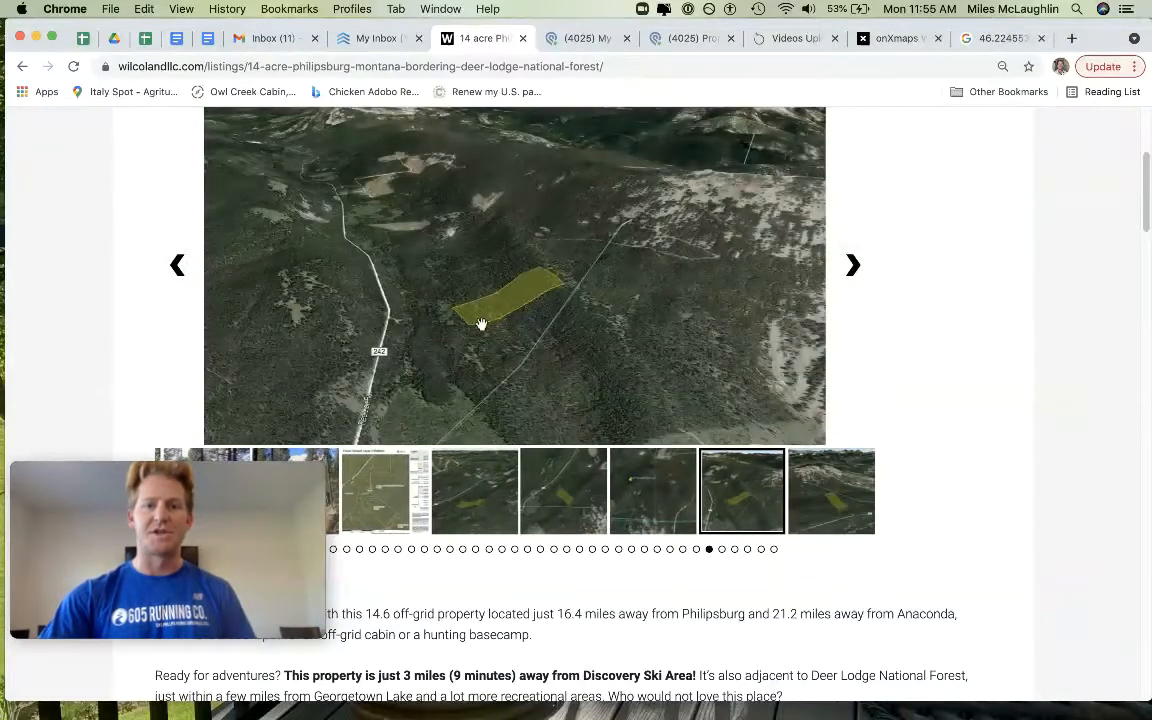
left_click(852, 264)
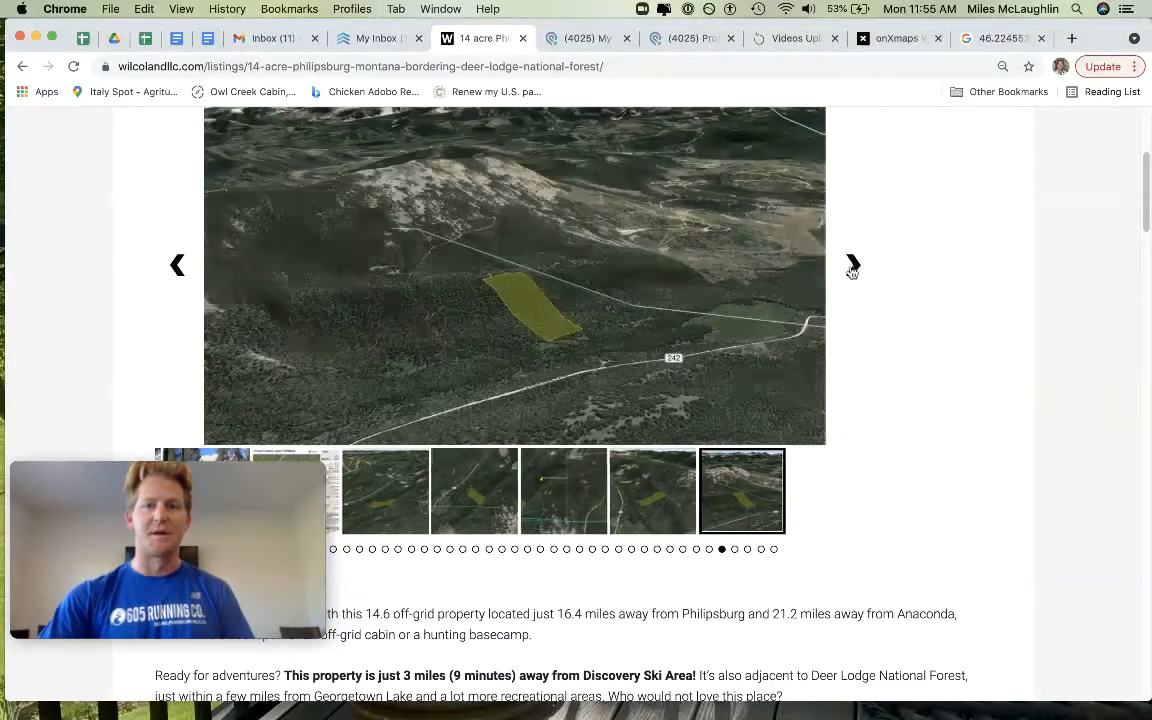
left_click(852, 265)
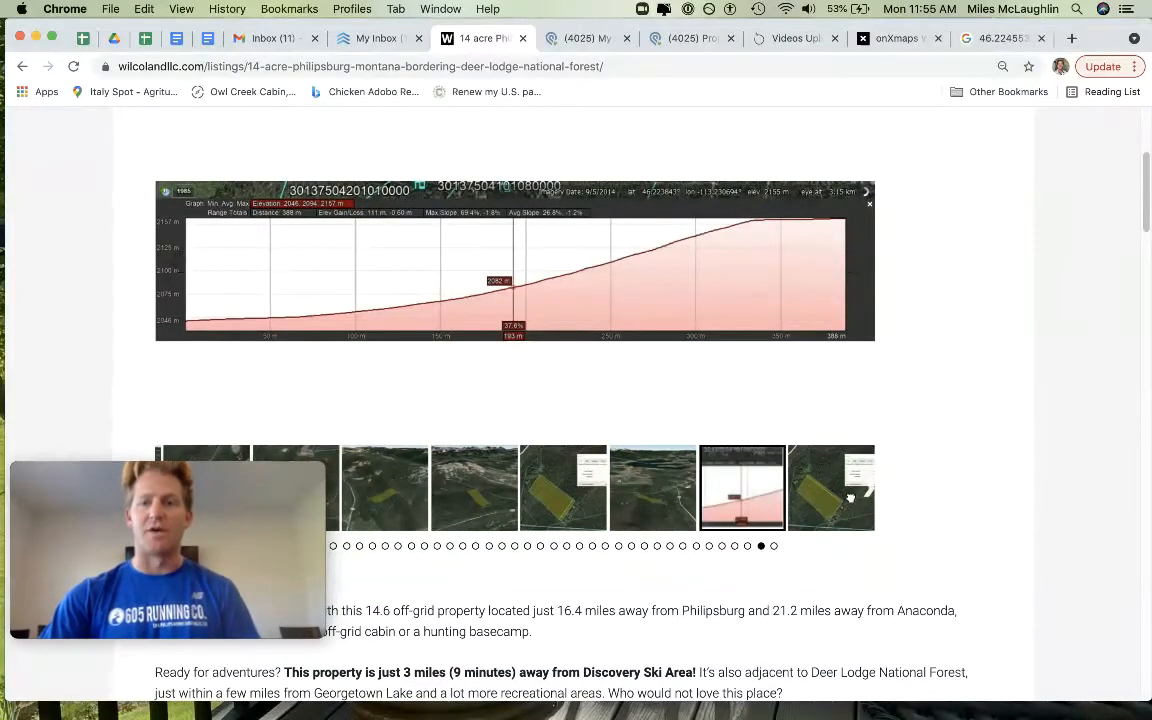
- Scroll past Description and Property Details to the access notes, Center Coordinates and payment table
scroll("down", 3)
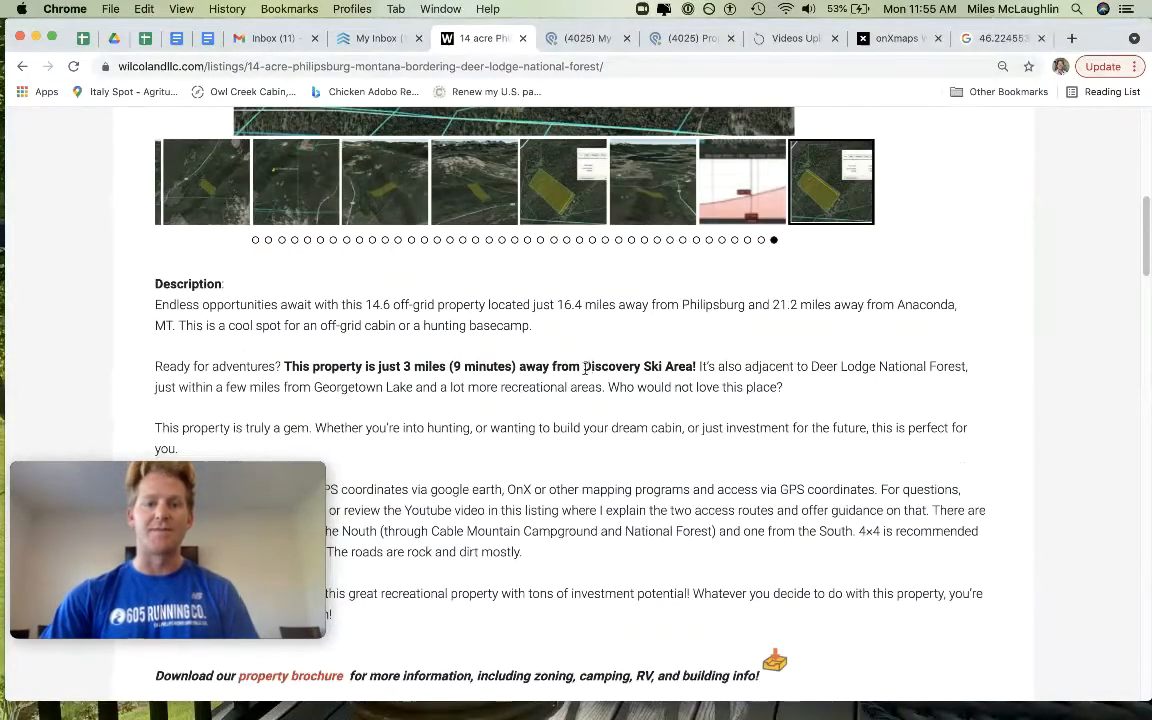
scroll("down", 3)
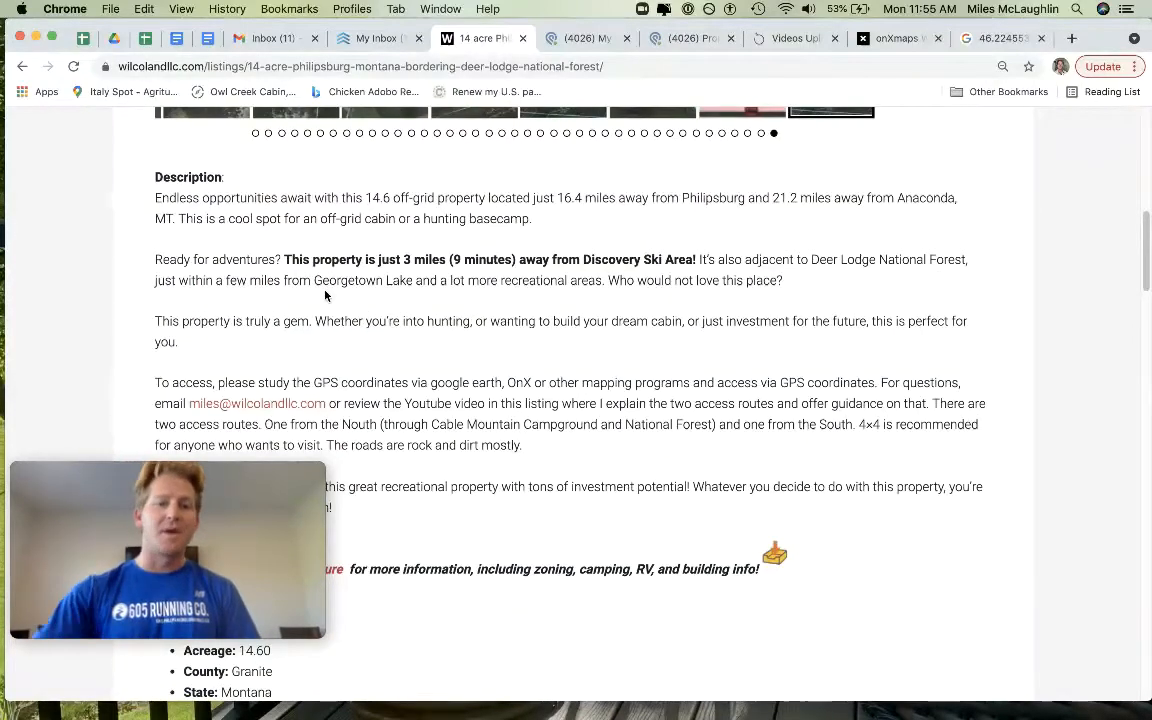
scroll("down", 3)
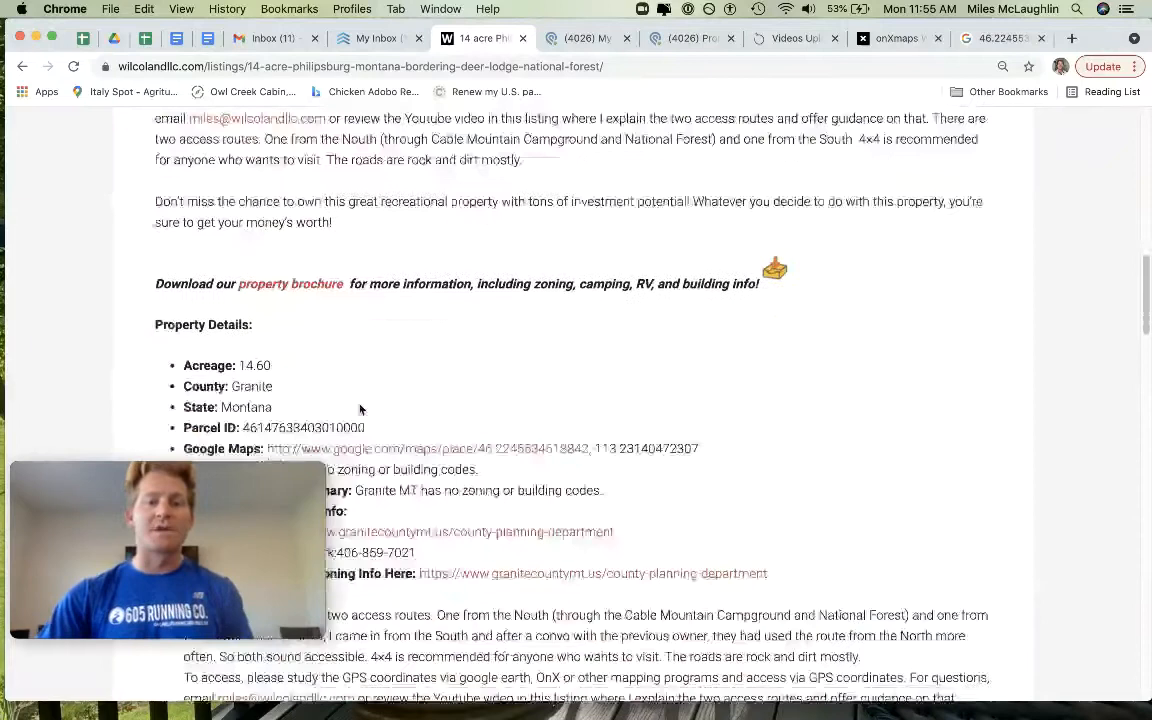
scroll("down", 3)
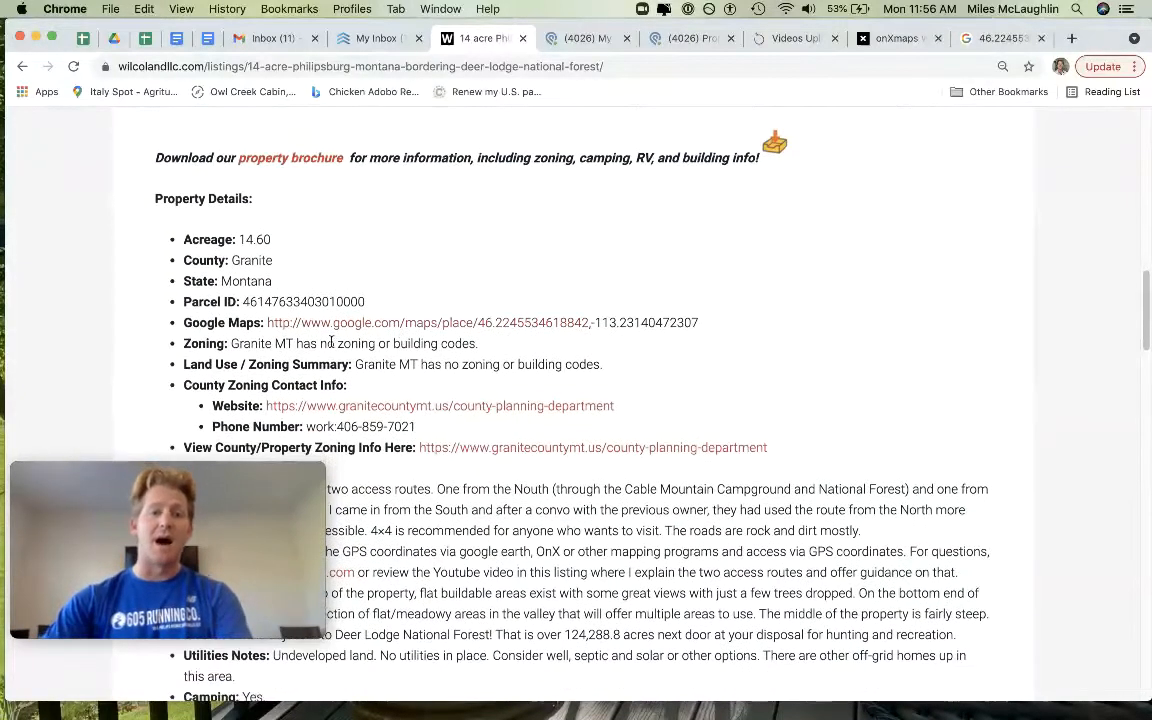
scroll("down", 3)
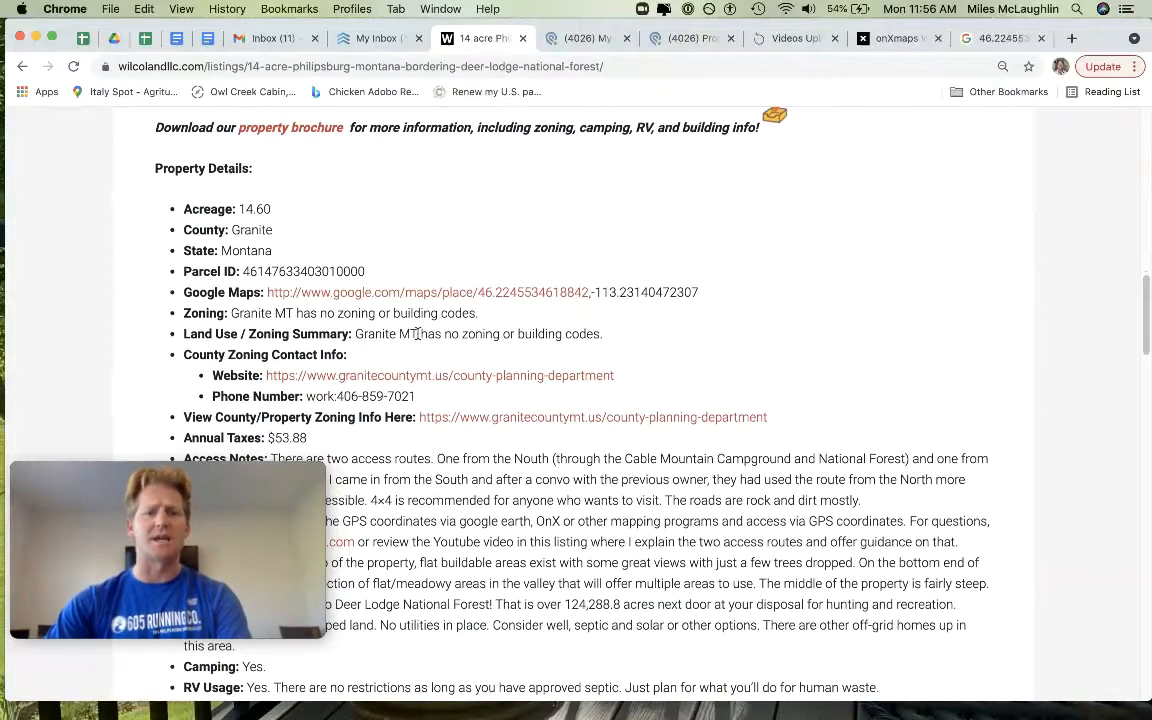
scroll("down", 3)
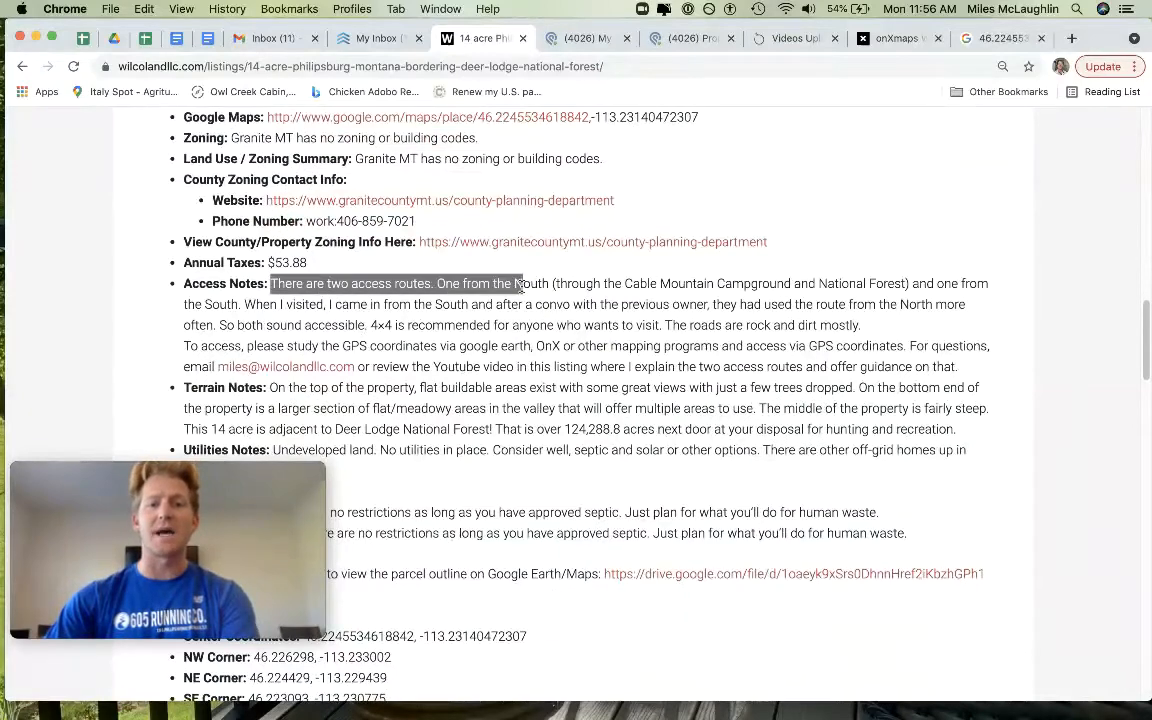
scroll("down", 3)
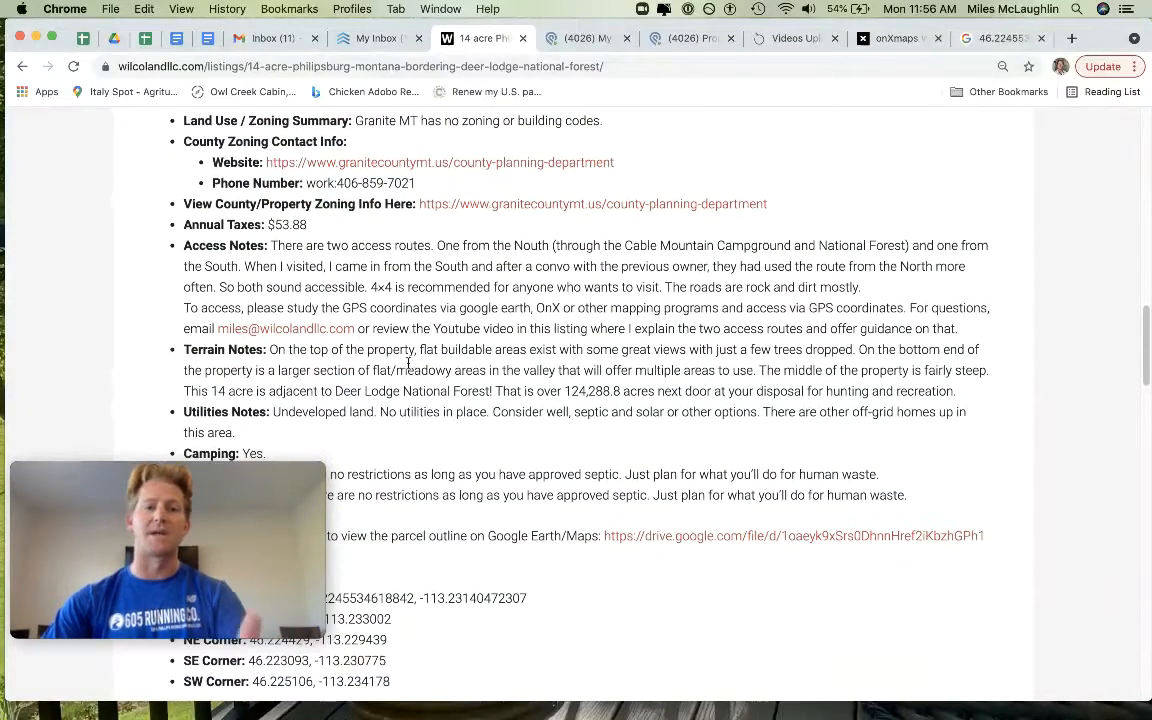
scroll("down", 3)
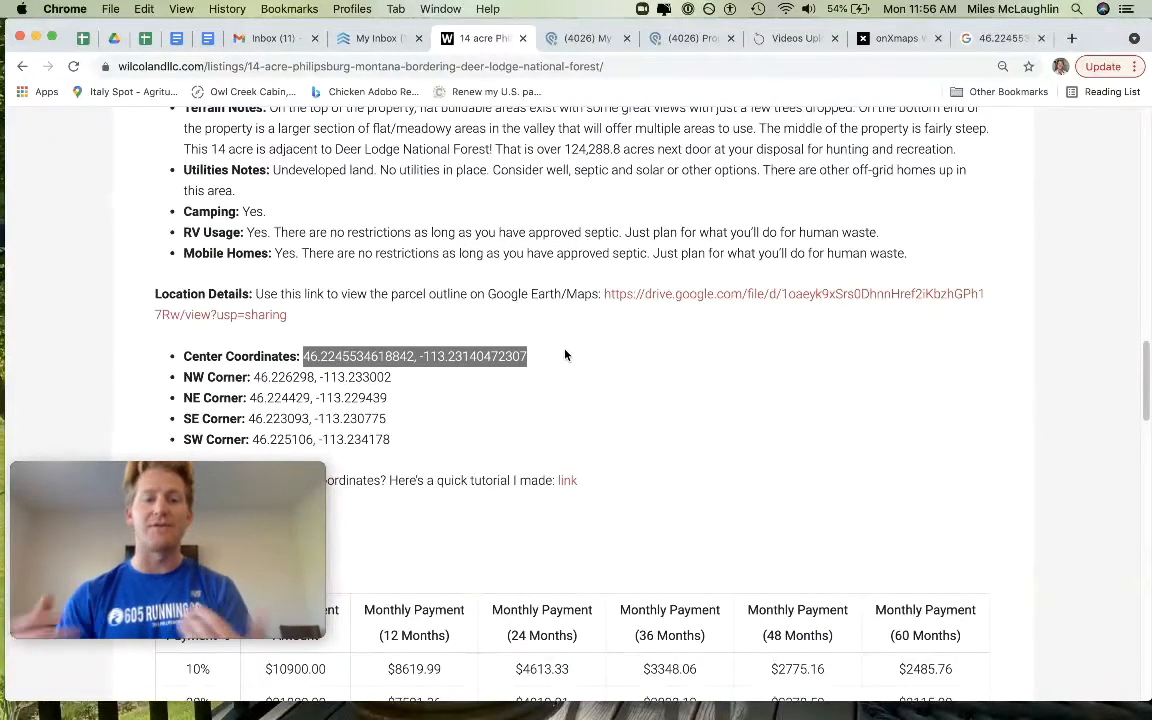
mouse_move(672, 268)
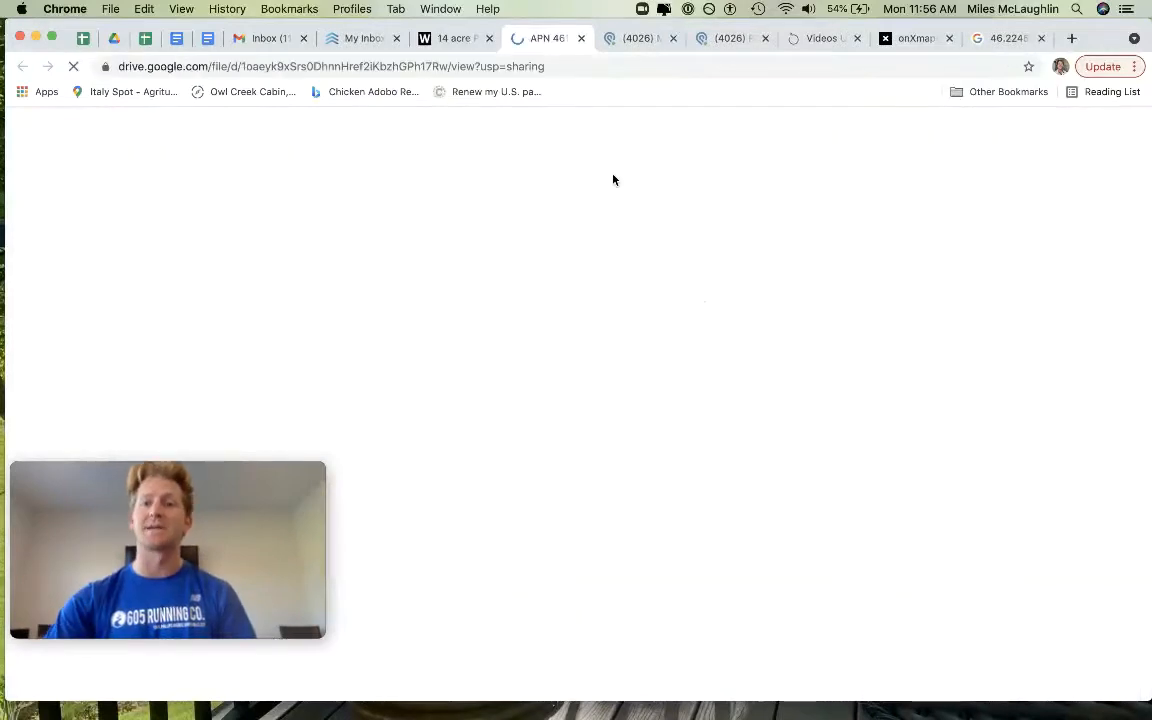
mouse_move(908, 38)
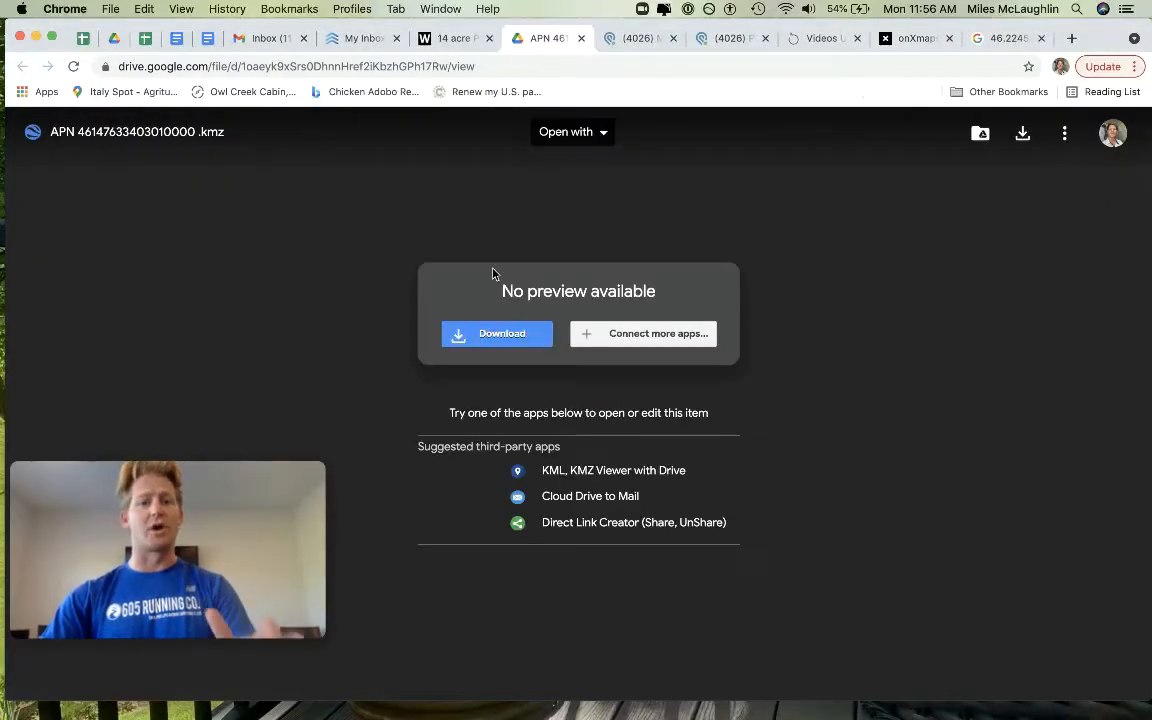
left_click(496, 333)
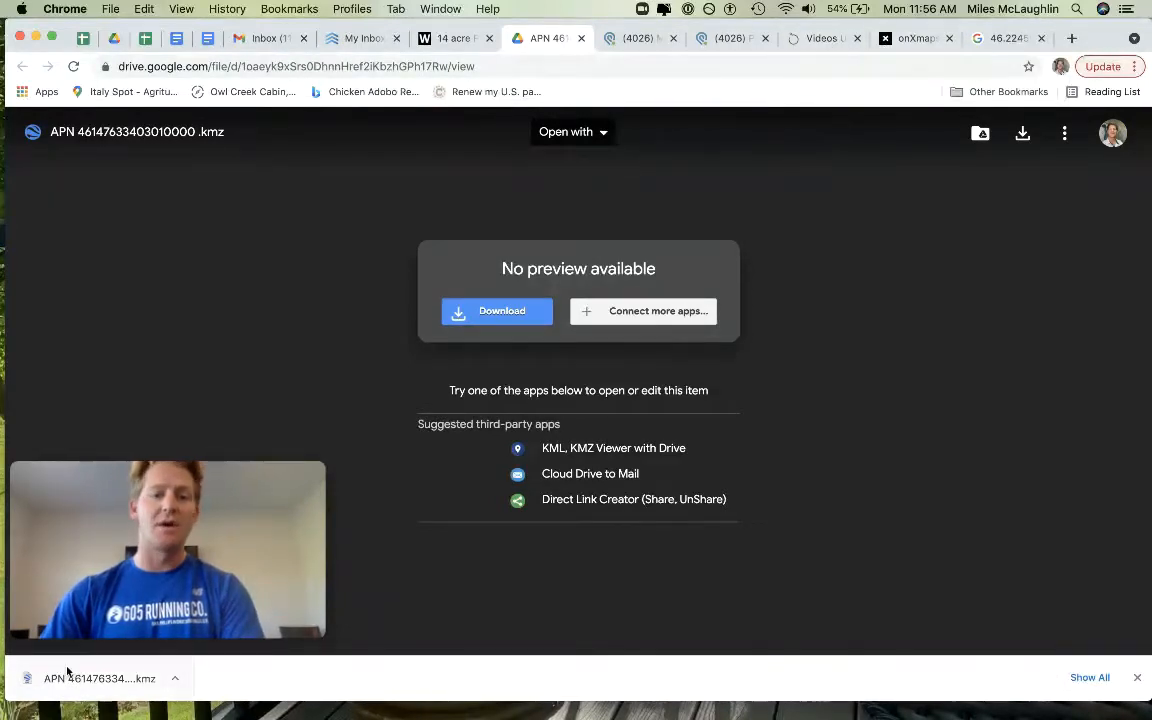
left_click(100, 678)
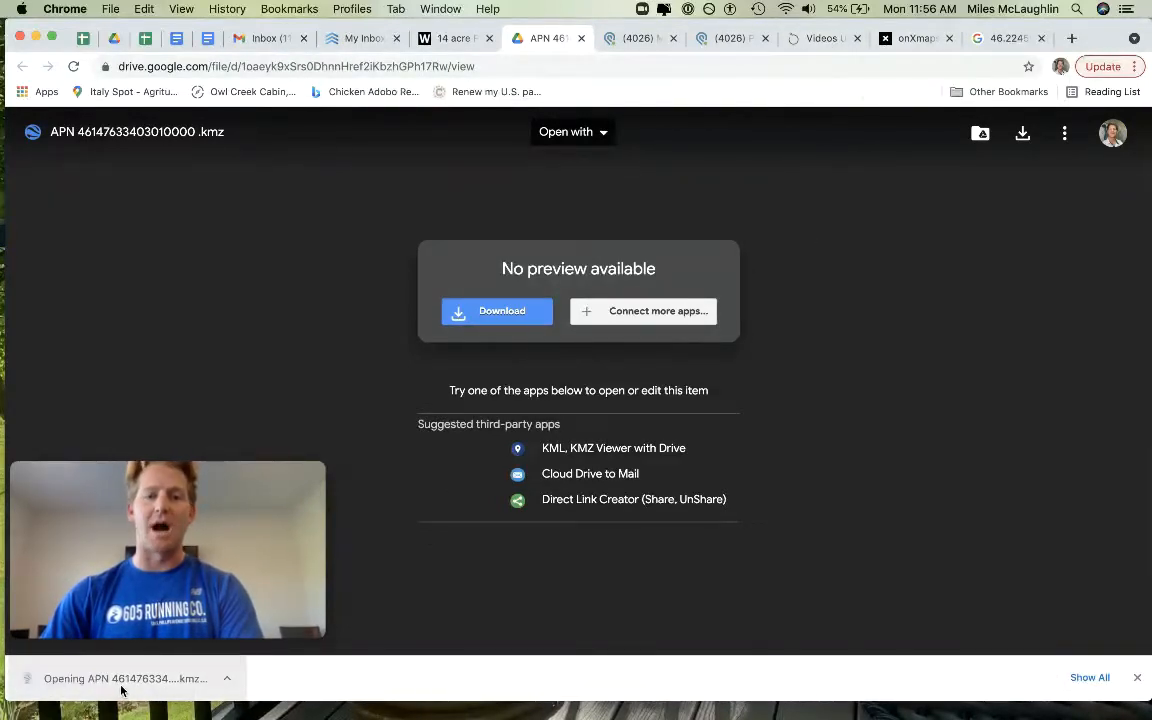
left_click(910, 38)
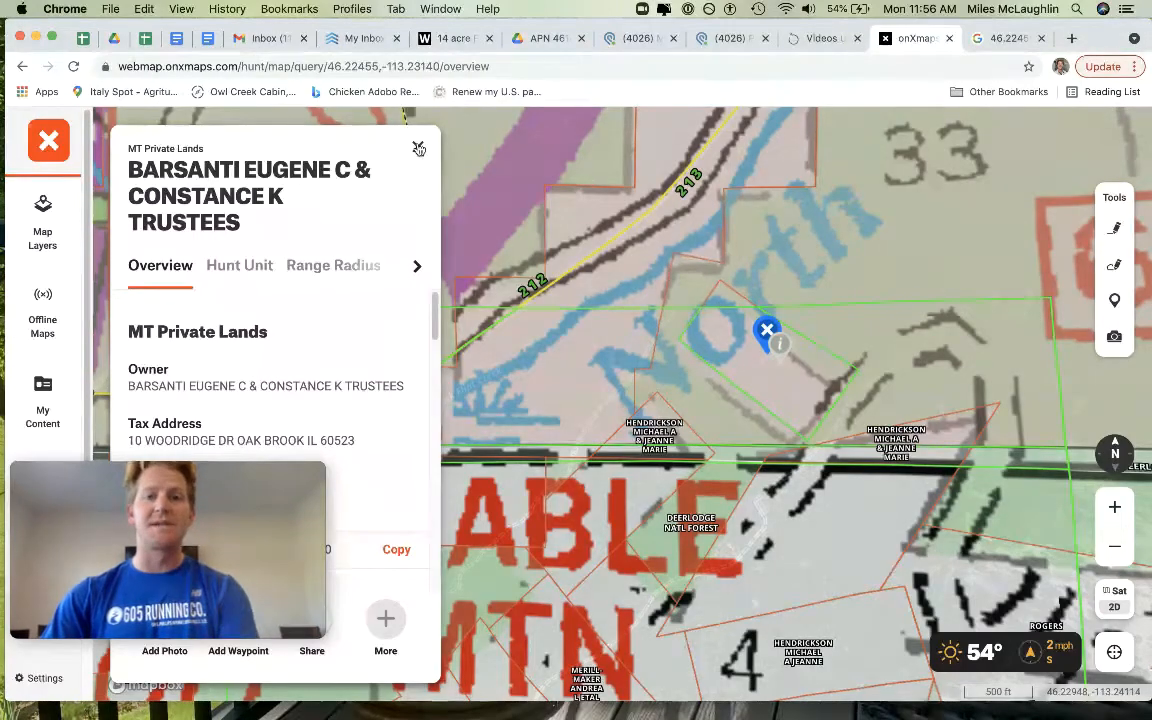
- Close the MT Private Lands panel and select the coordinate search box
left_click(419, 147)
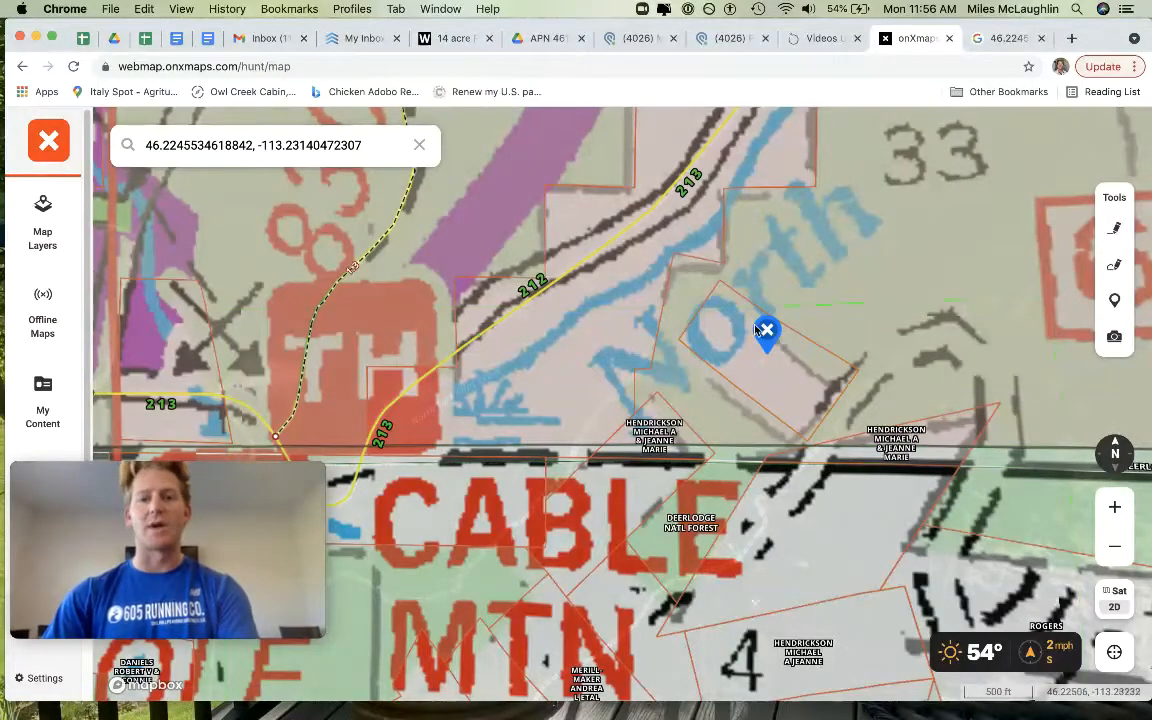
left_click(270, 145)
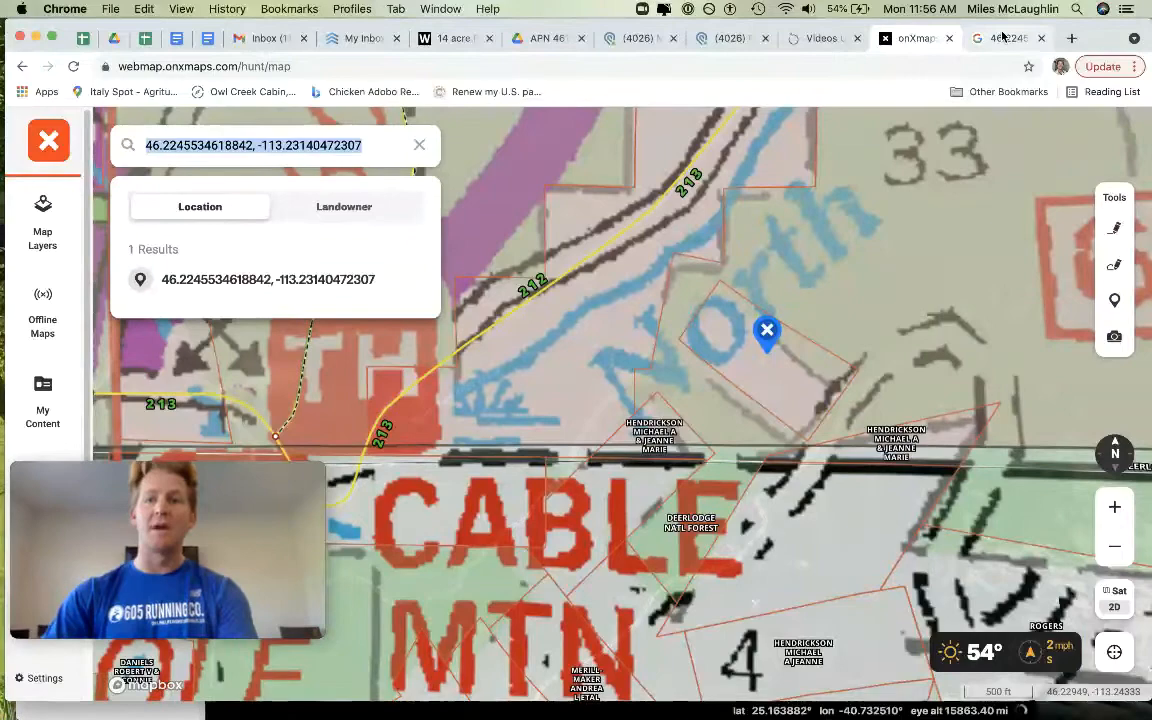
- Open the coordinates in Google Maps and zoom out to show Philipsburg, Anaconda and Georgetown Lake
left_click(1007, 38)
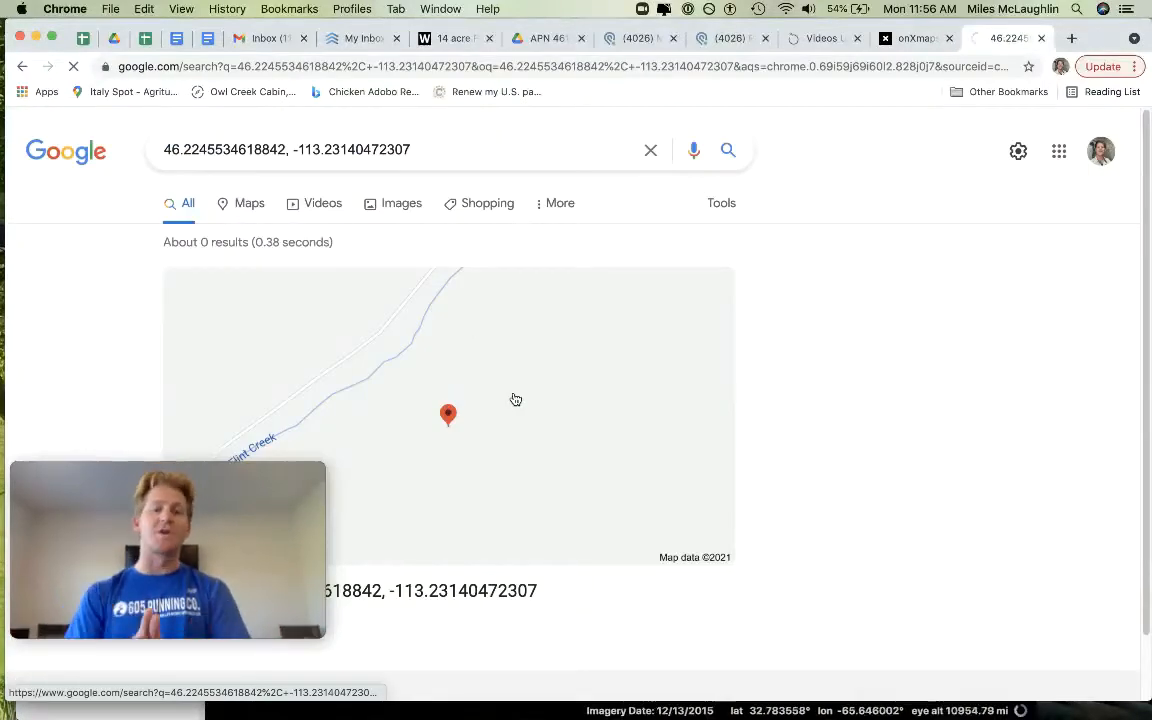
left_click(448, 415)
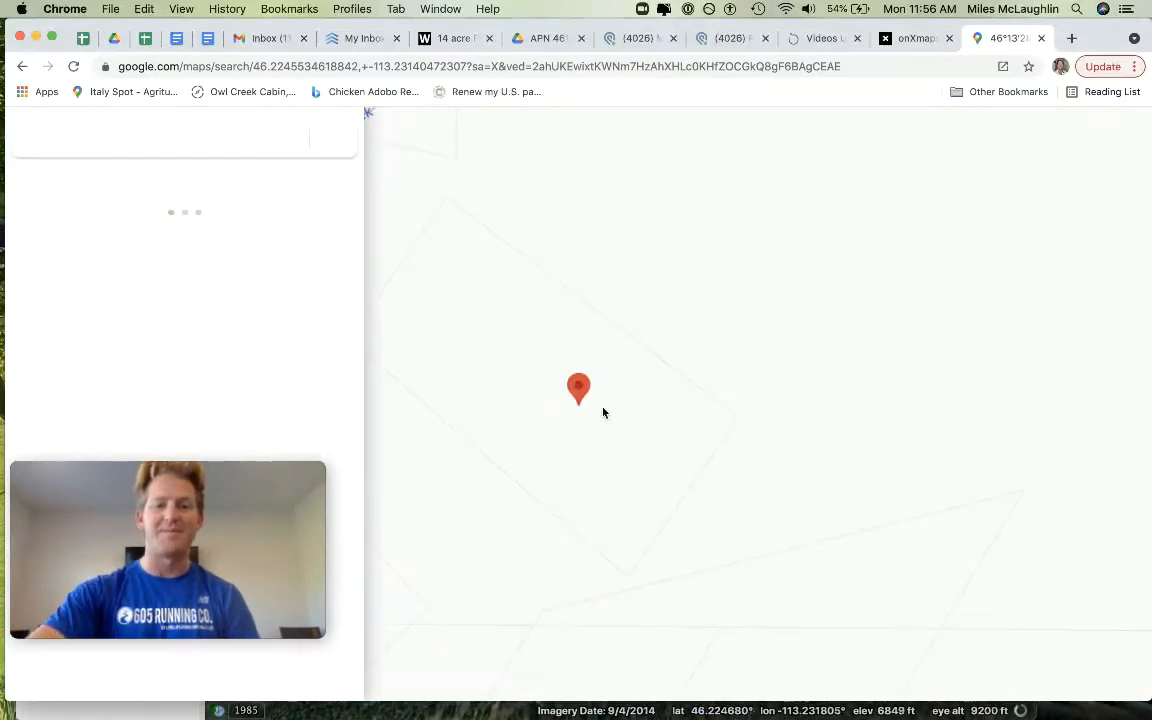
left_click(579, 390)
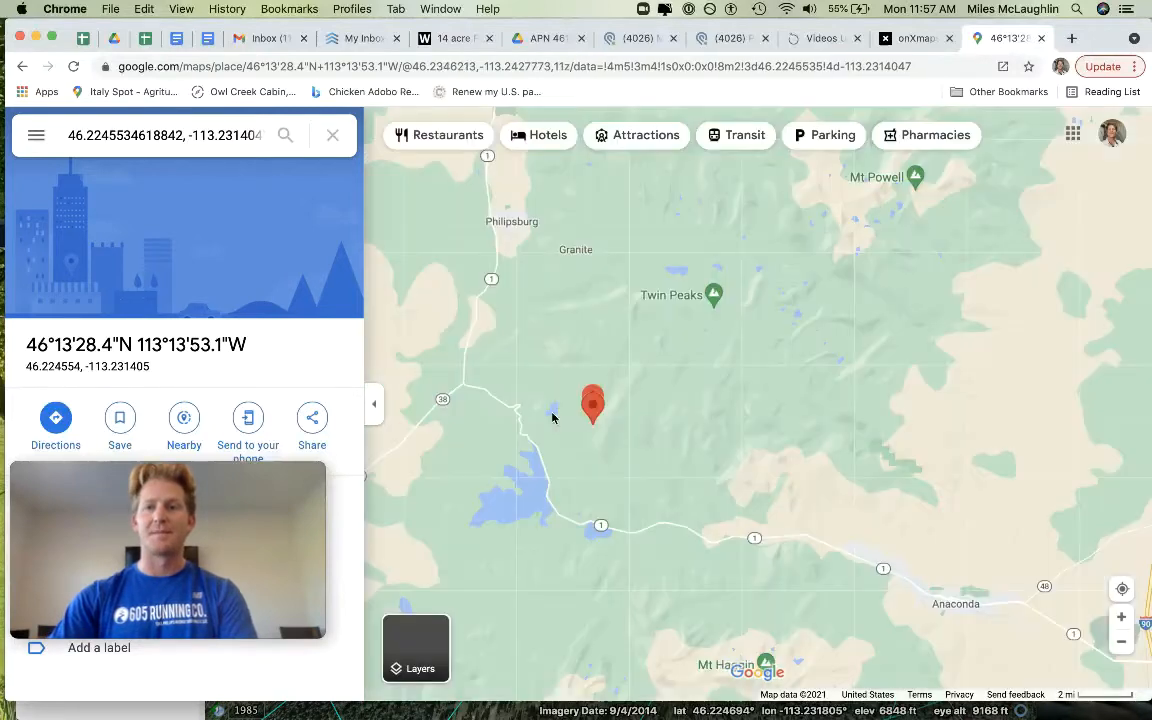
scroll("down", 3)
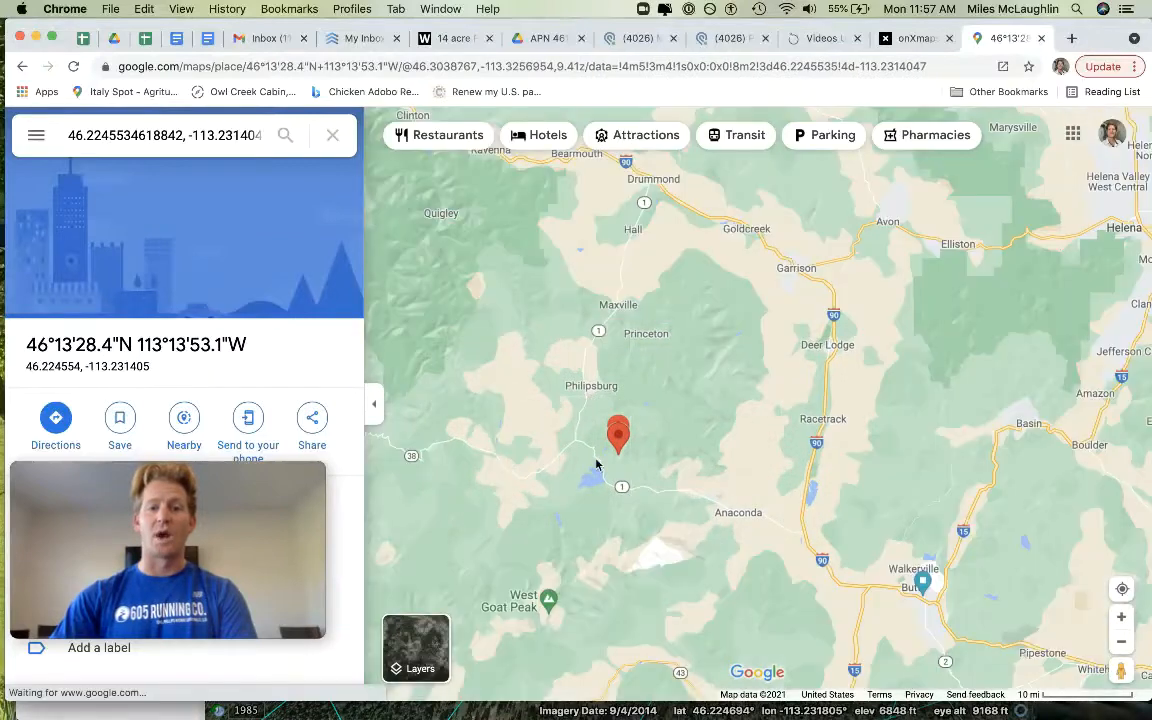
scroll("down", 3)
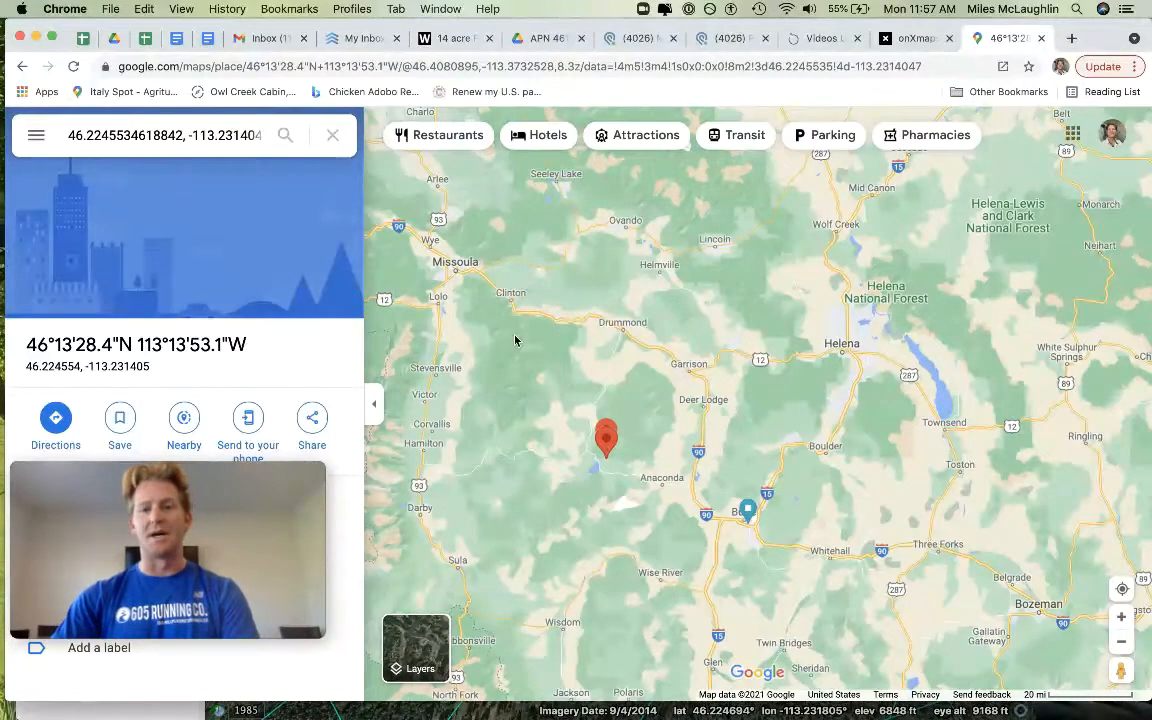
mouse_move(680, 420)
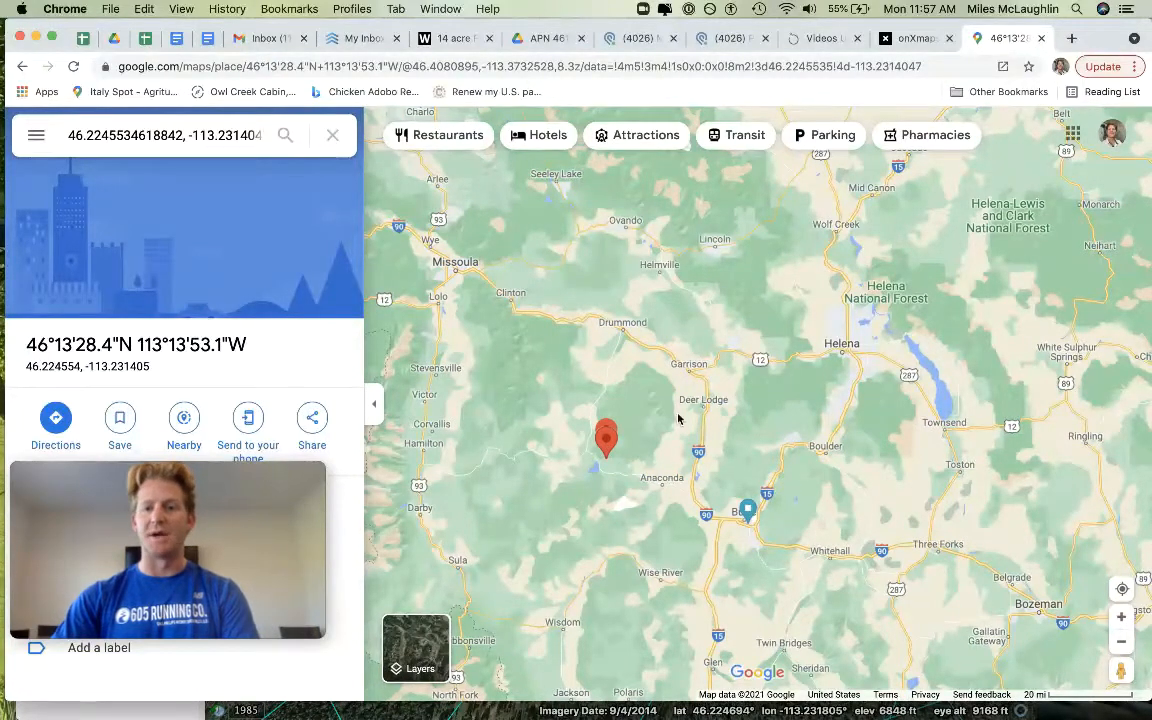
scroll("up", 3)
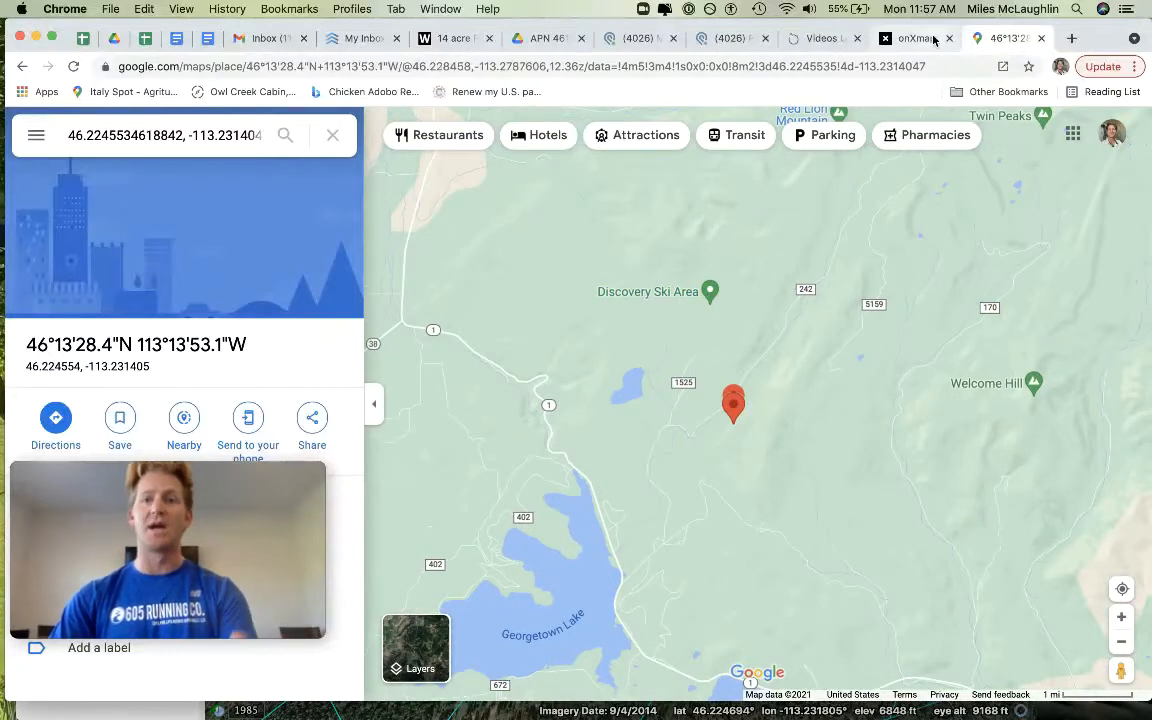
left_click(915, 38)
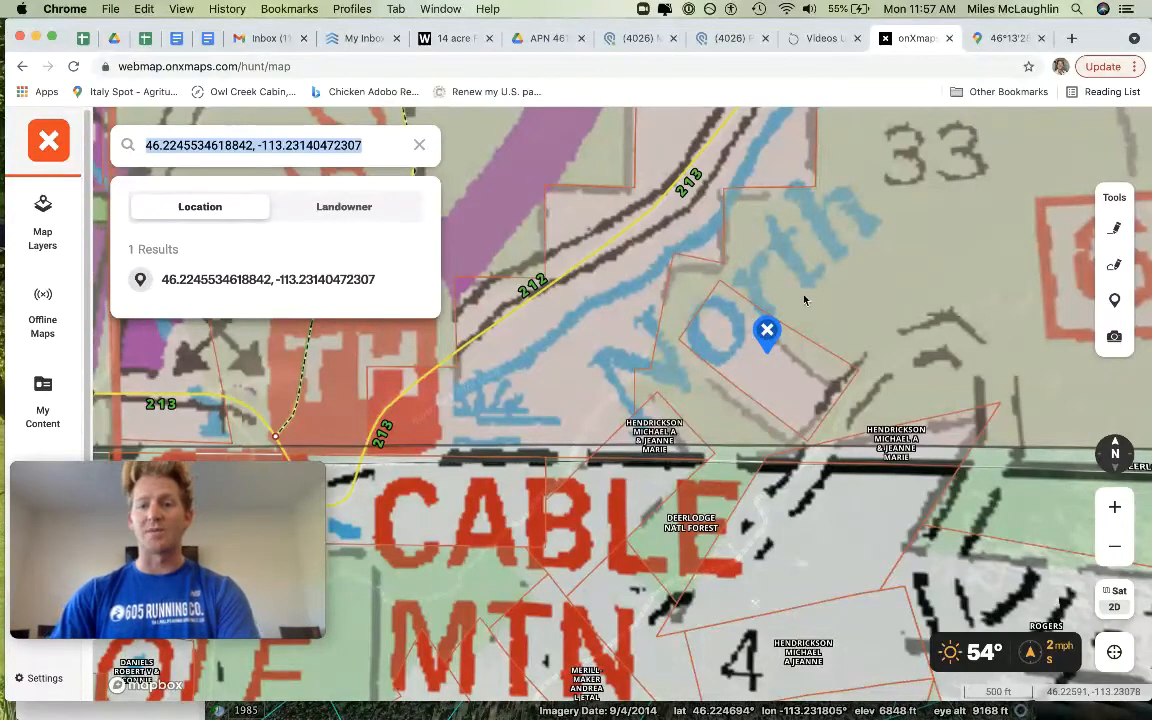
mouse_move(685, 294)
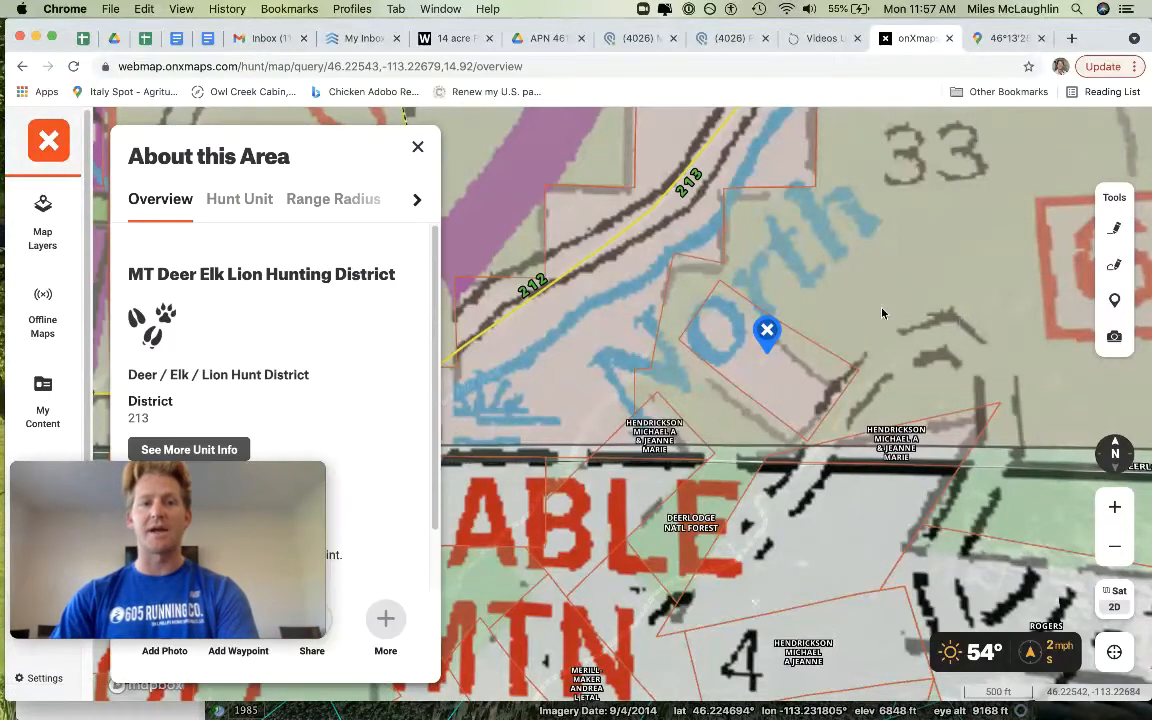
- Open About this Area at the pin and scroll to the hunting district 213 details
left_click(960, 300)
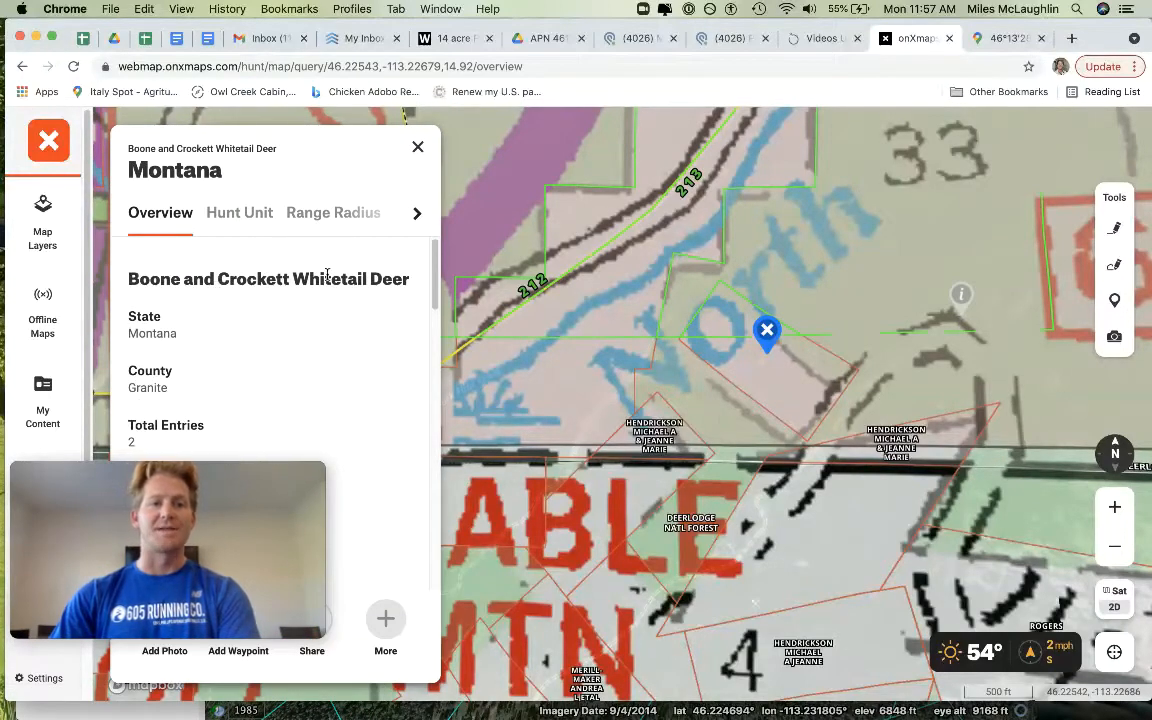
scroll("down", 3)
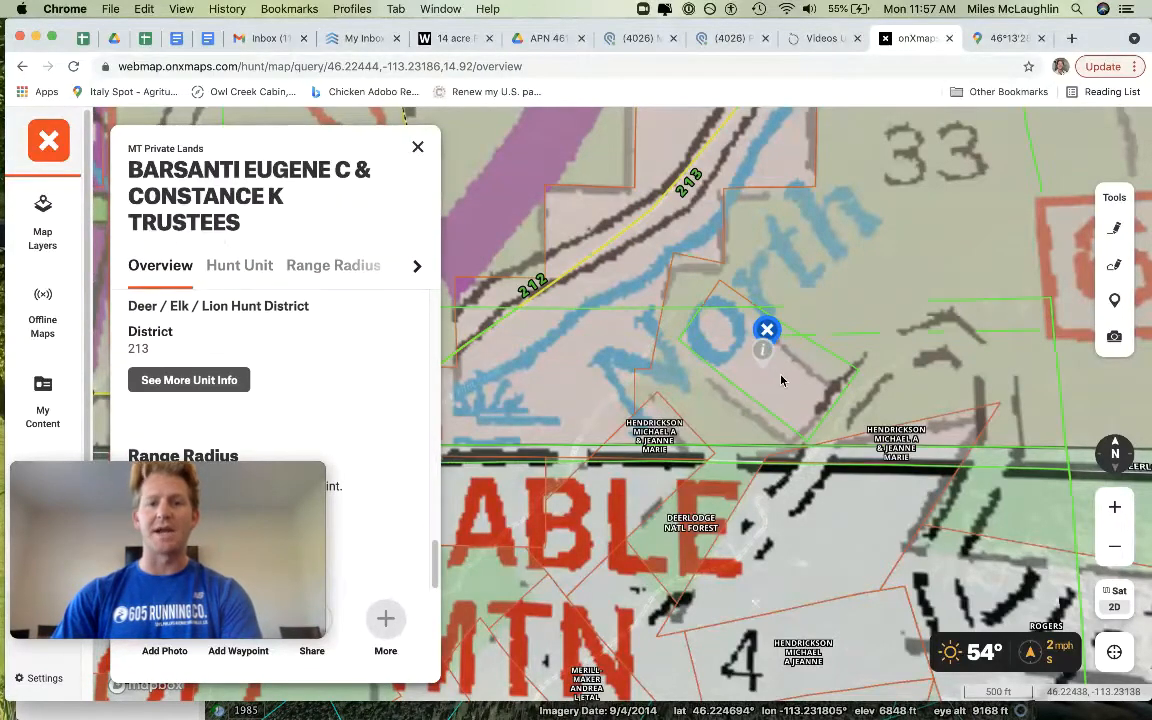
scroll("down", 3)
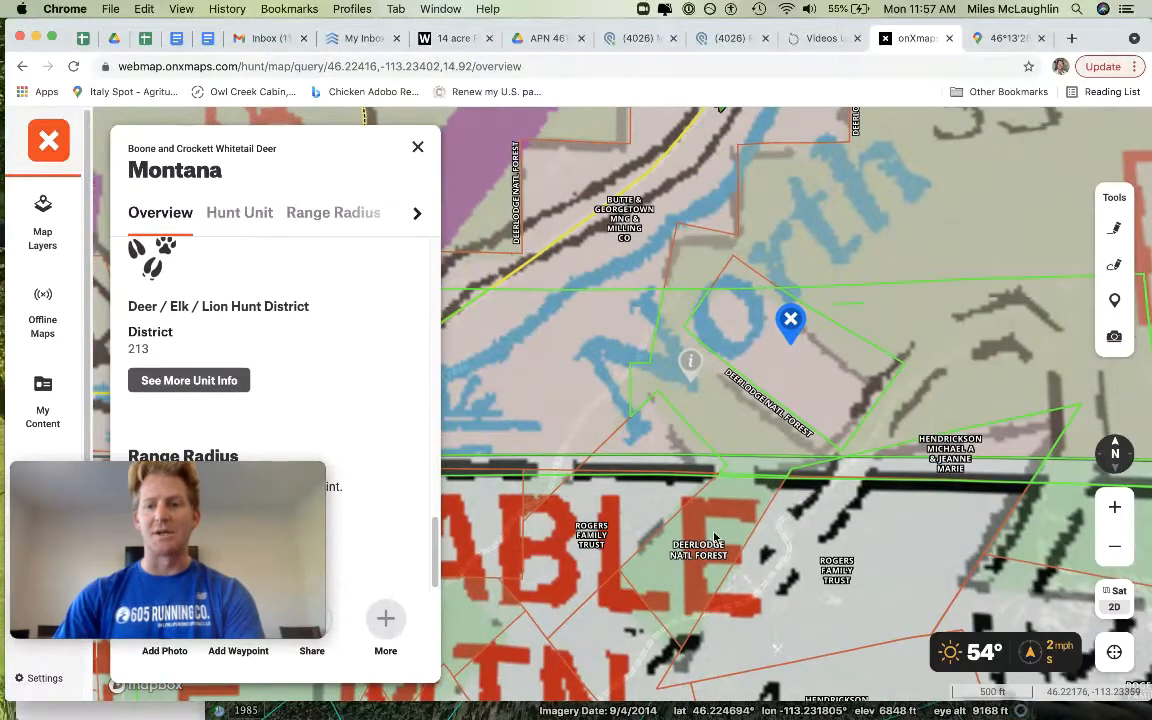
mouse_move(604, 524)
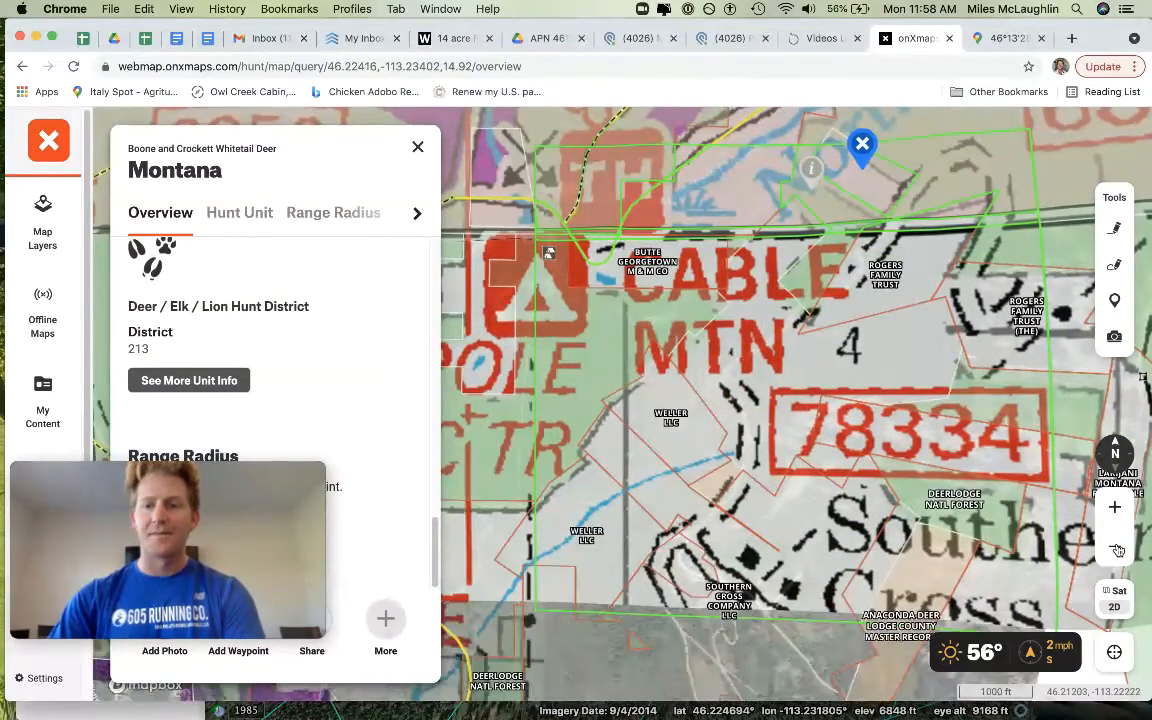
- Zoom out, then back in twice on the parcel near Cable Mountain and Southern Cross
scroll("down", 3)
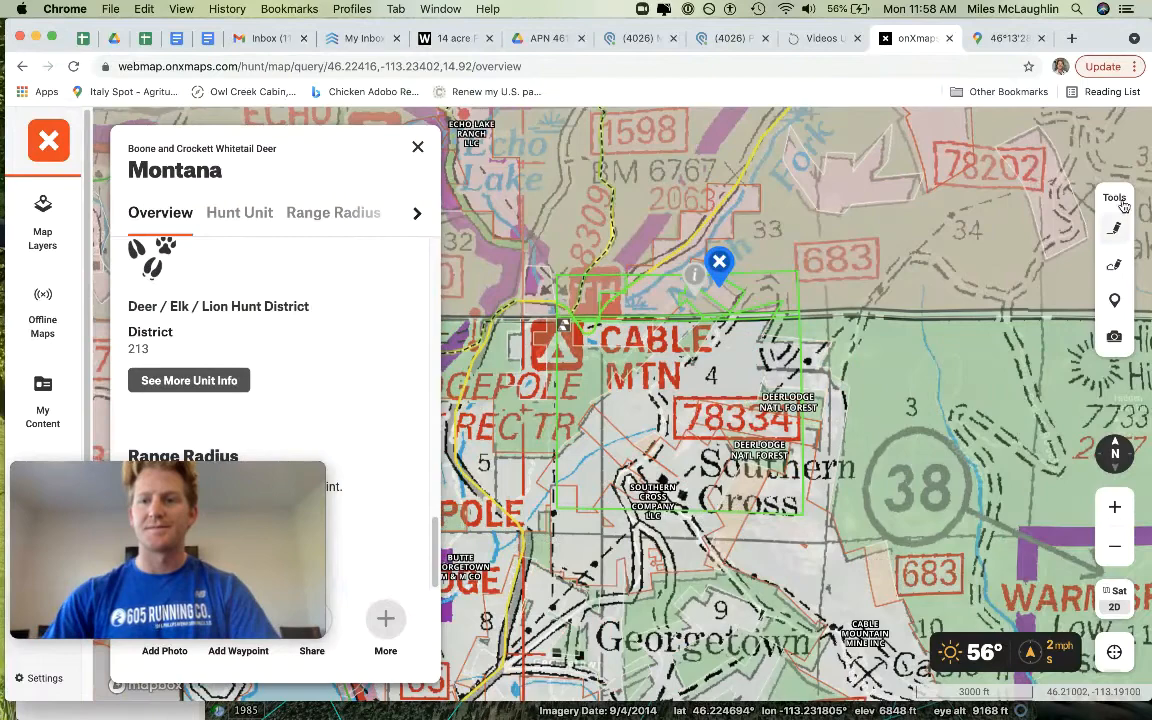
left_click(1114, 507)
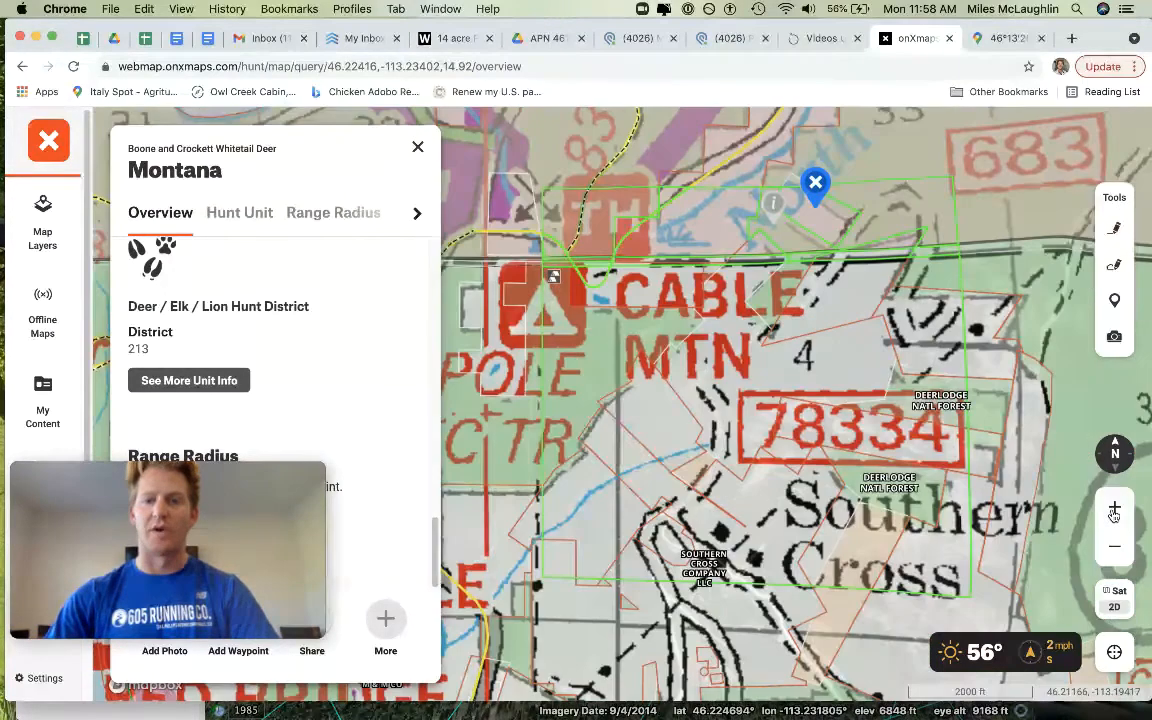
left_click(1114, 510)
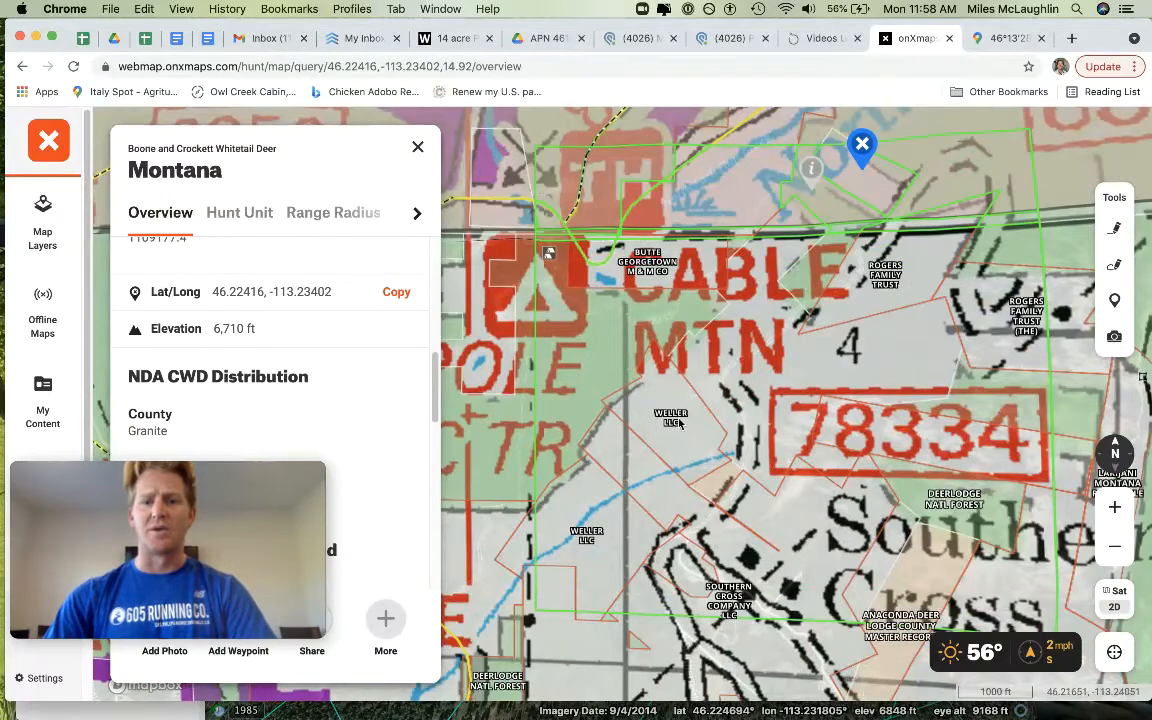
mouse_move(253, 317)
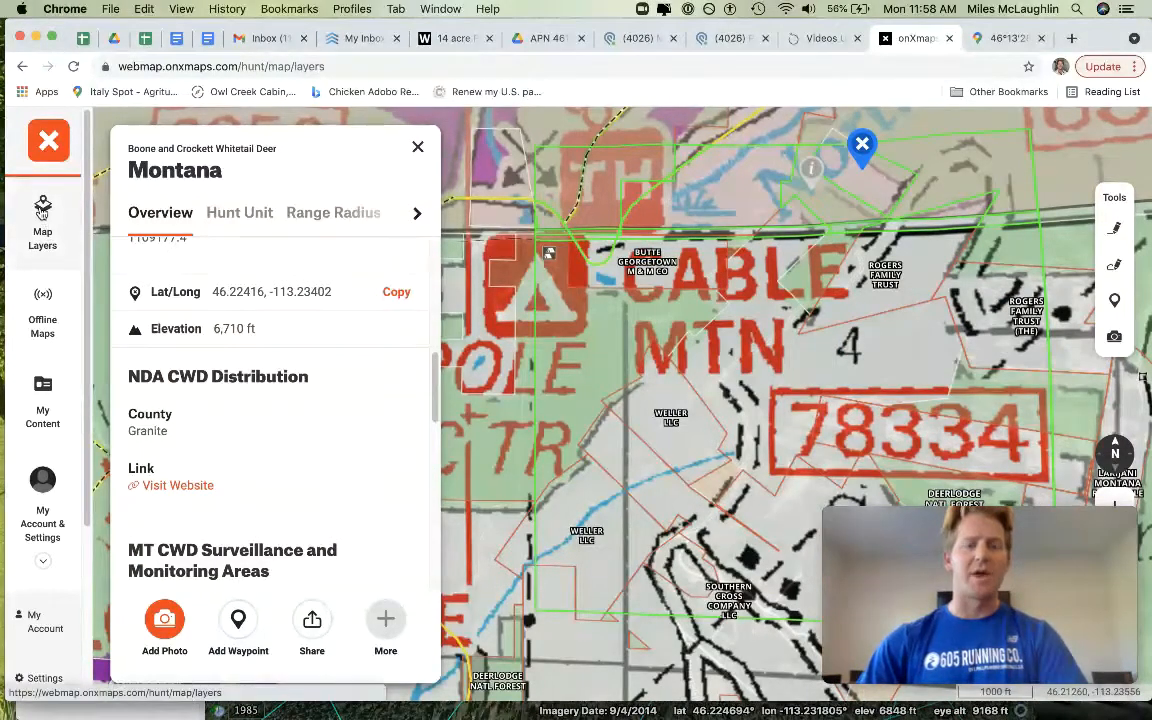
- Open Map Layers to review the 8 of 10 active Montana layers
left_click(42, 220)
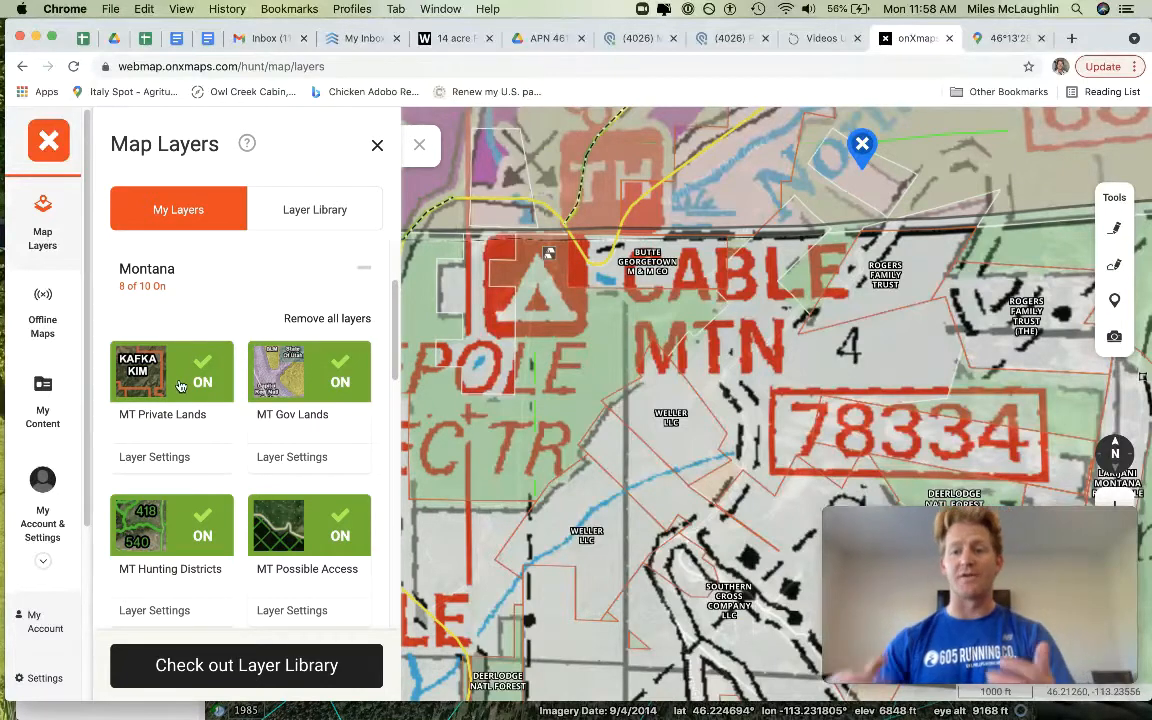
mouse_move(433, 371)
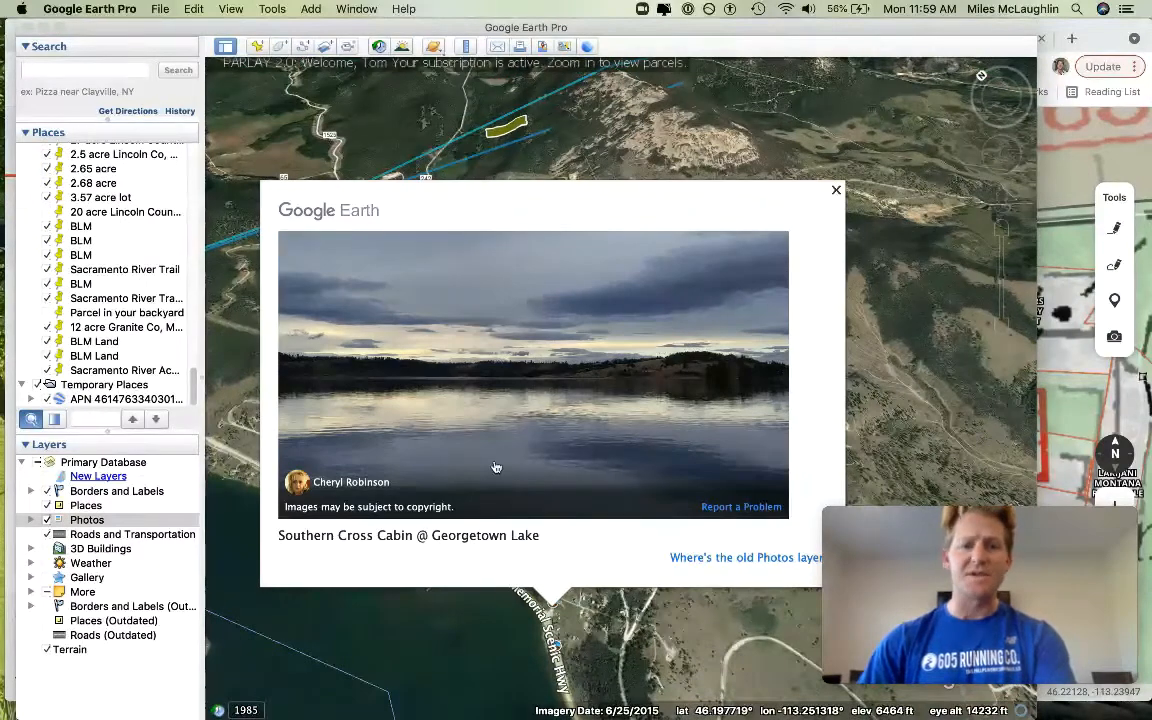
- Dismiss the Georgetown Lake photo popup and zoom onto the parcel-numbered Southern Cross area
left_click(836, 190)
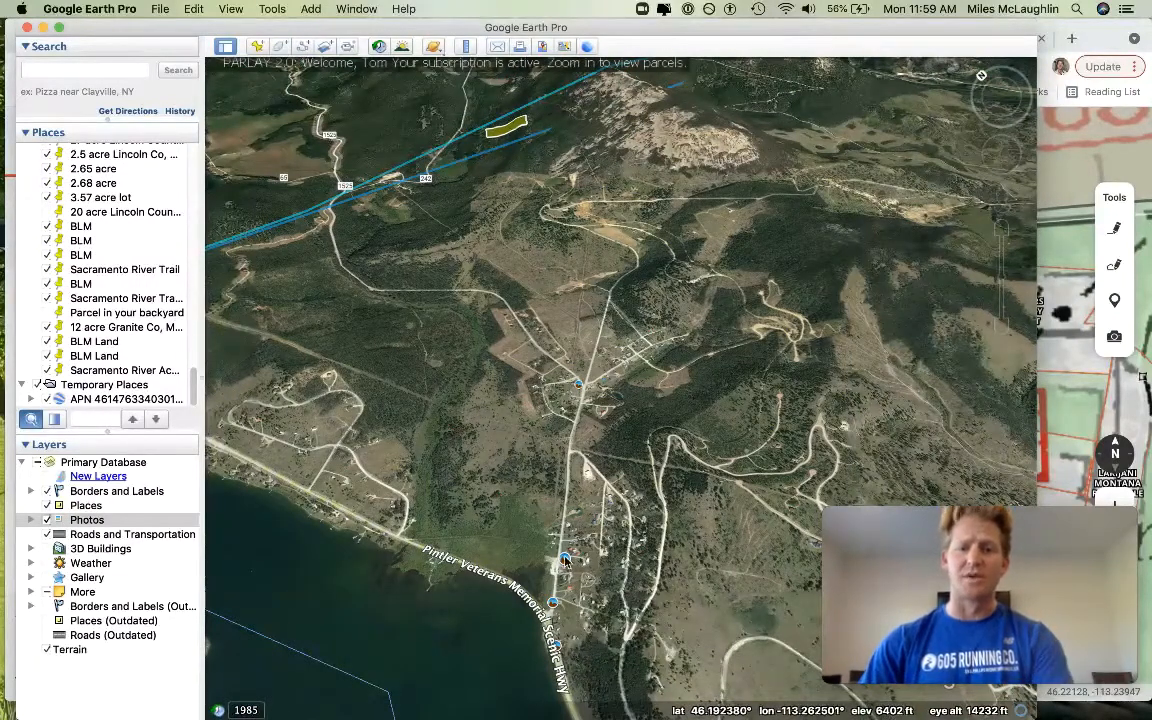
left_click(565, 557)
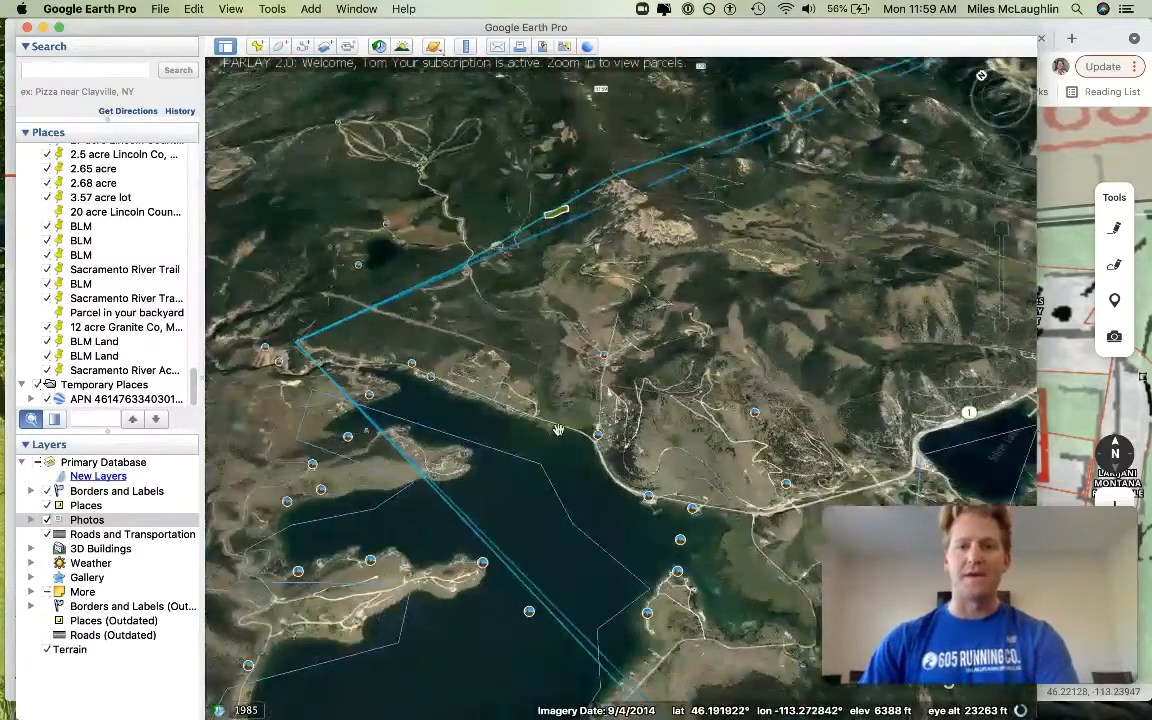
scroll("up", 3)
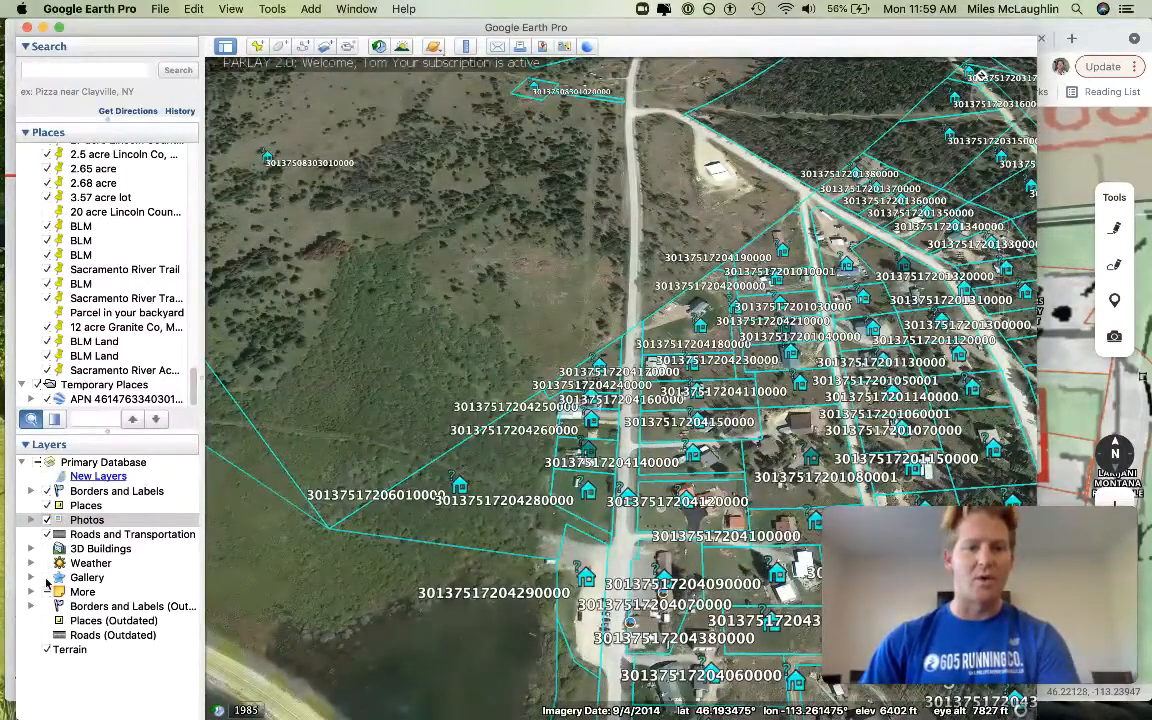
scroll("up", 3)
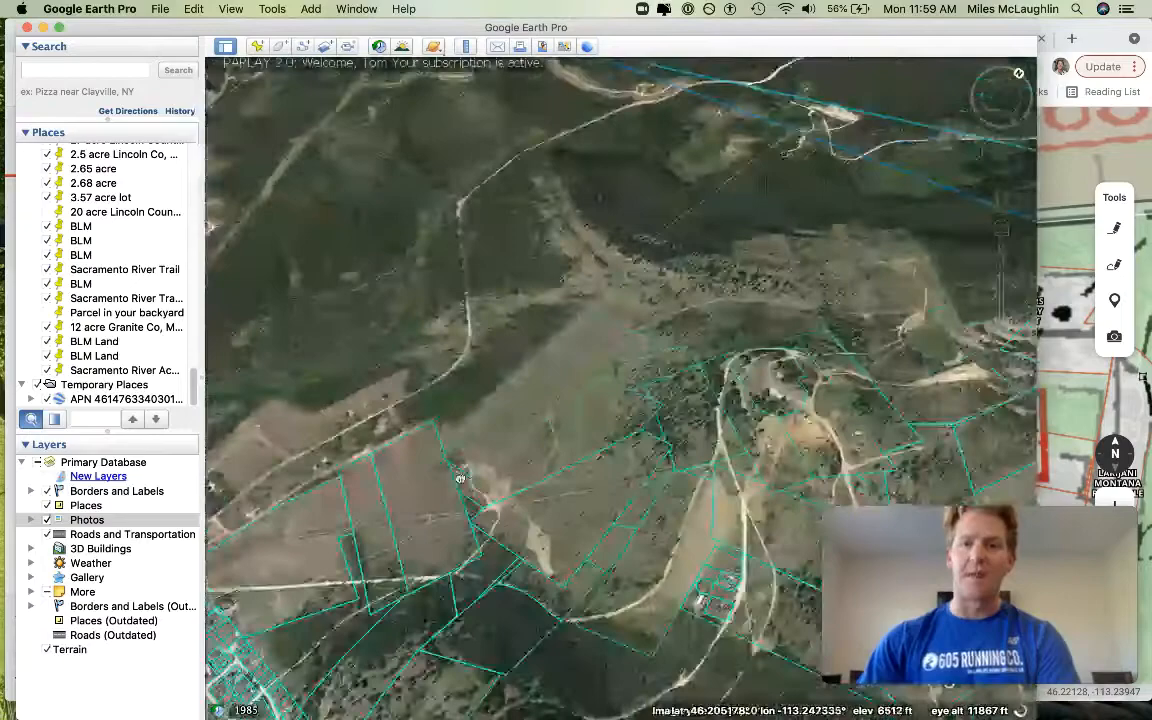
- Zoom in on the forested hillside to a single parcel outline beside a dirt road
scroll("down", 3)
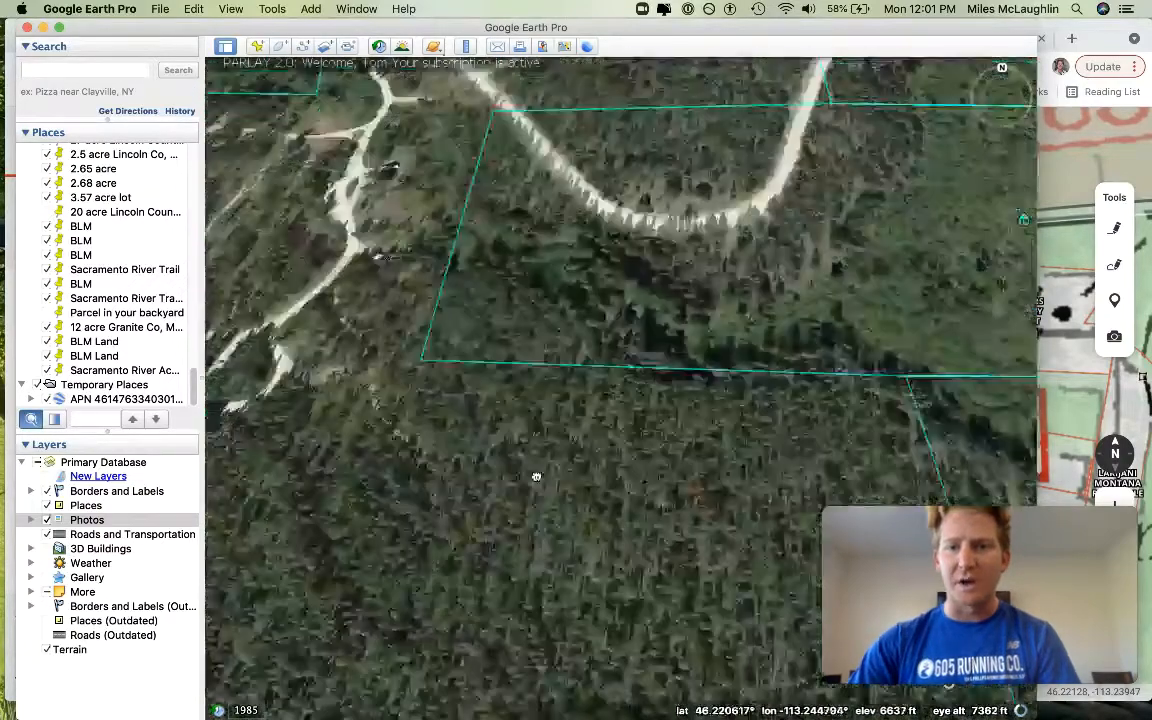
- Pan along the forest road past the highlighted listing parcel to neighbouring parcel boundaries
left_click_drag(536, 476, 494, 455)
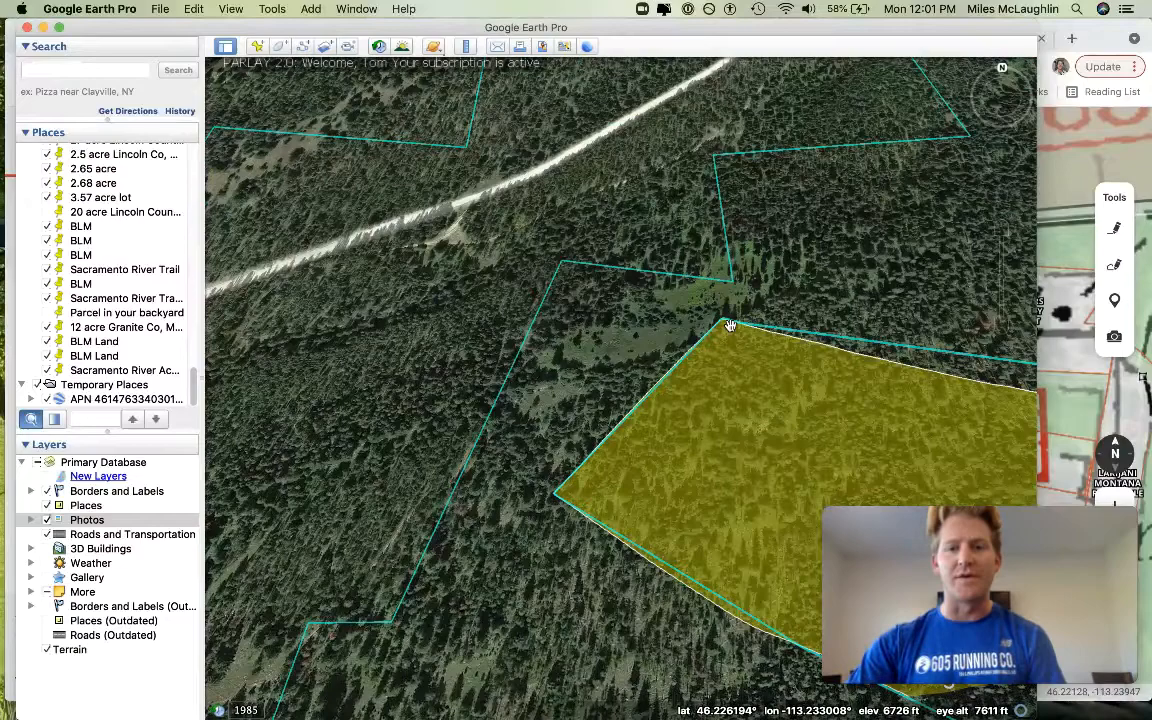
left_click_drag(730, 324, 520, 515)
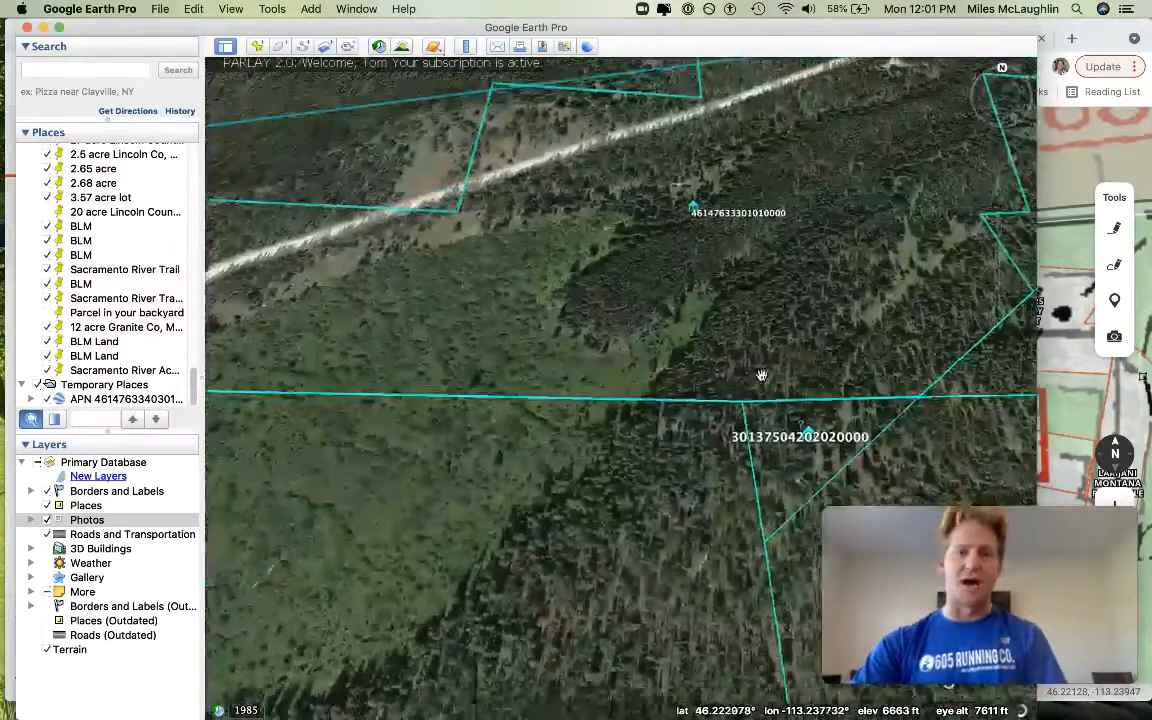
left_click_drag(761, 375, 743, 390)
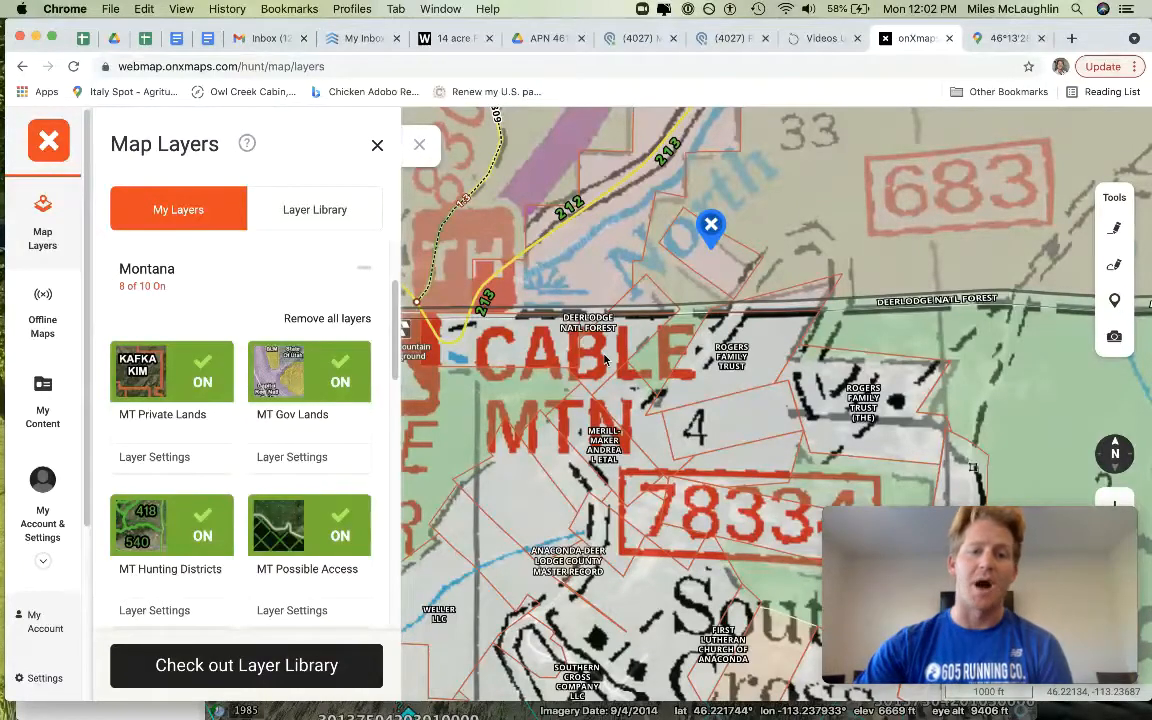
- Reopen the 14-acre listing tab and scroll up to its access and terrain notes
left_click(455, 38)
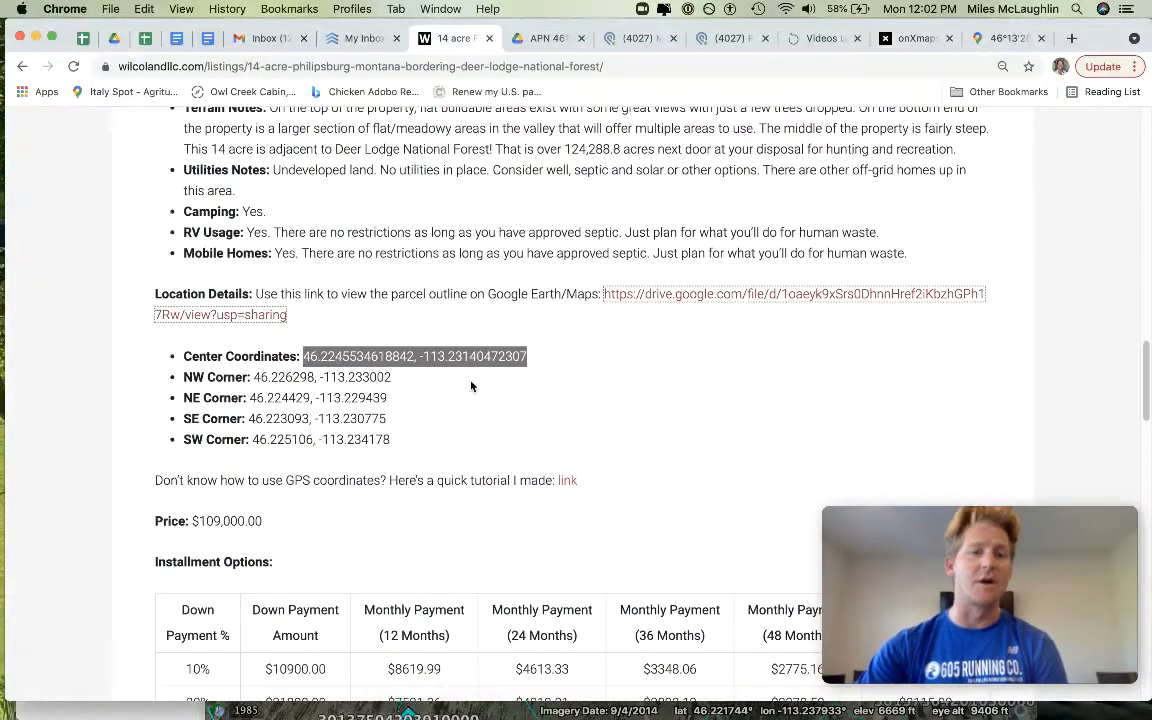
scroll("up", 3)
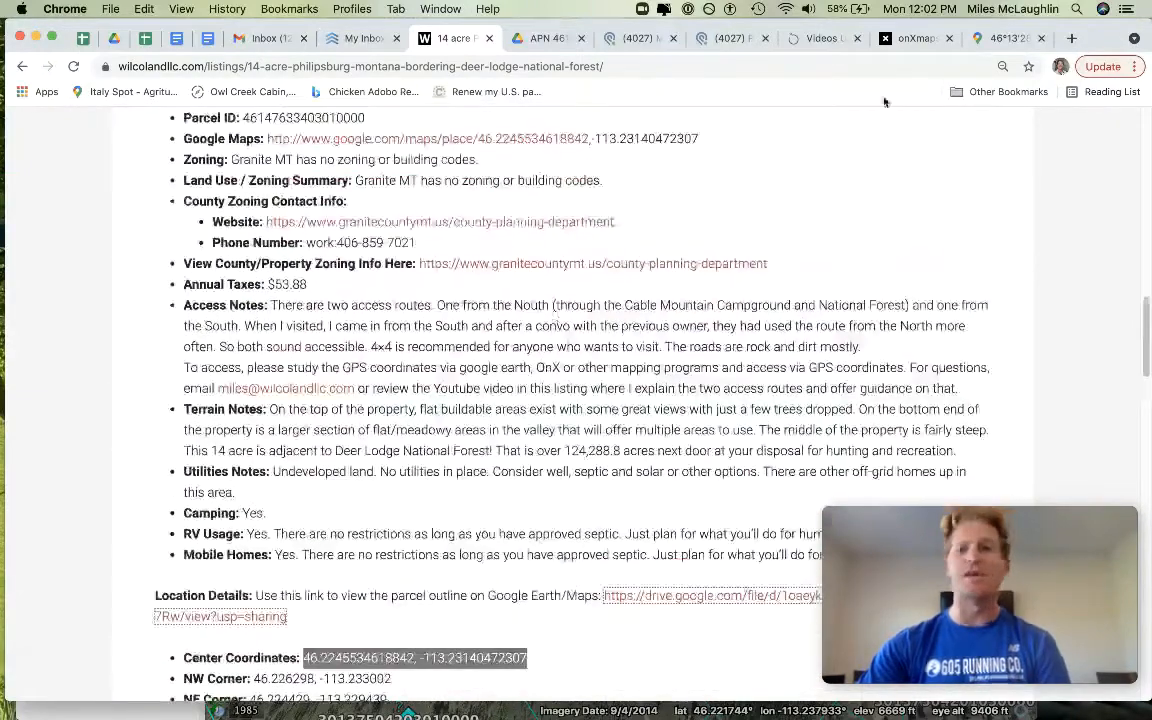